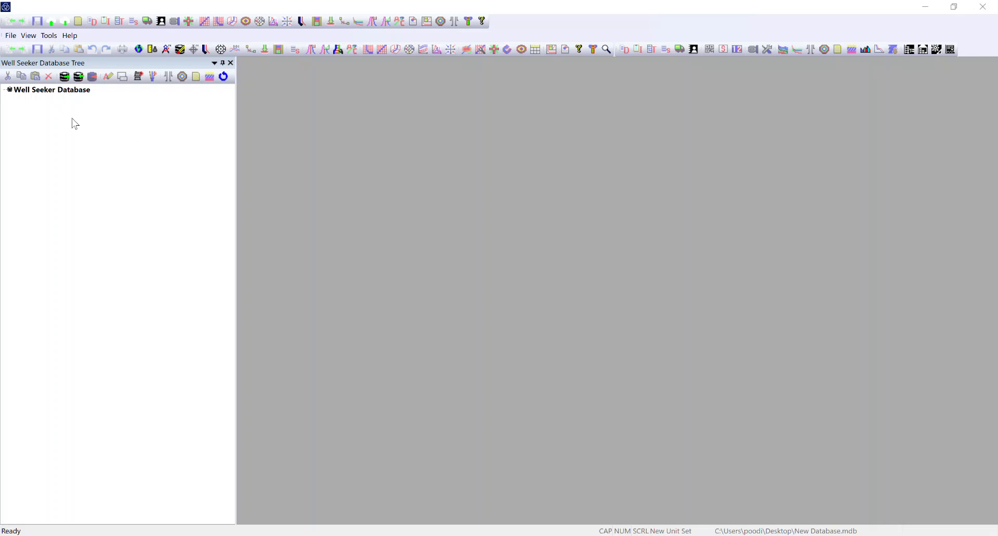
{"action": "mouse_move", "coordinate": [56, 151]}
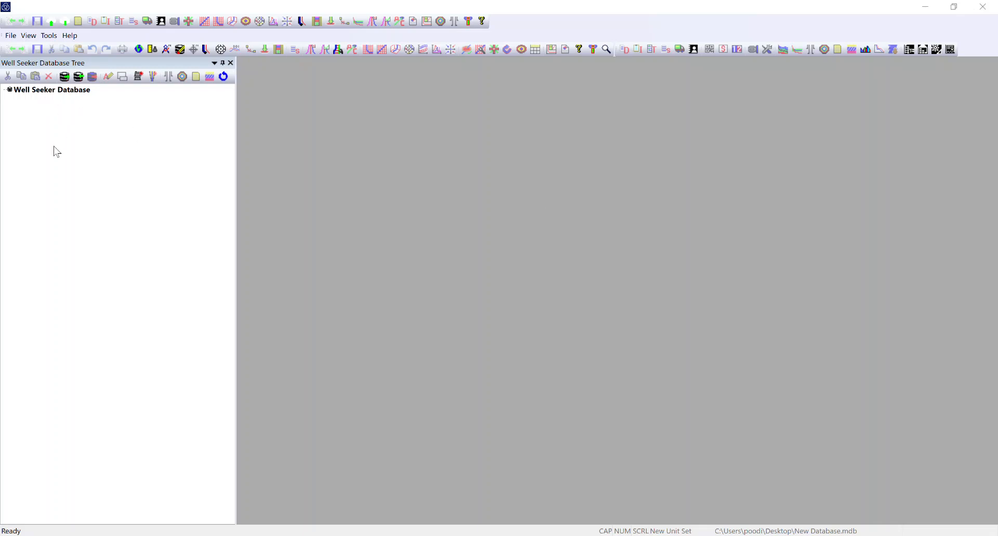
{"action": "mouse_move", "coordinate": [51, 90]}
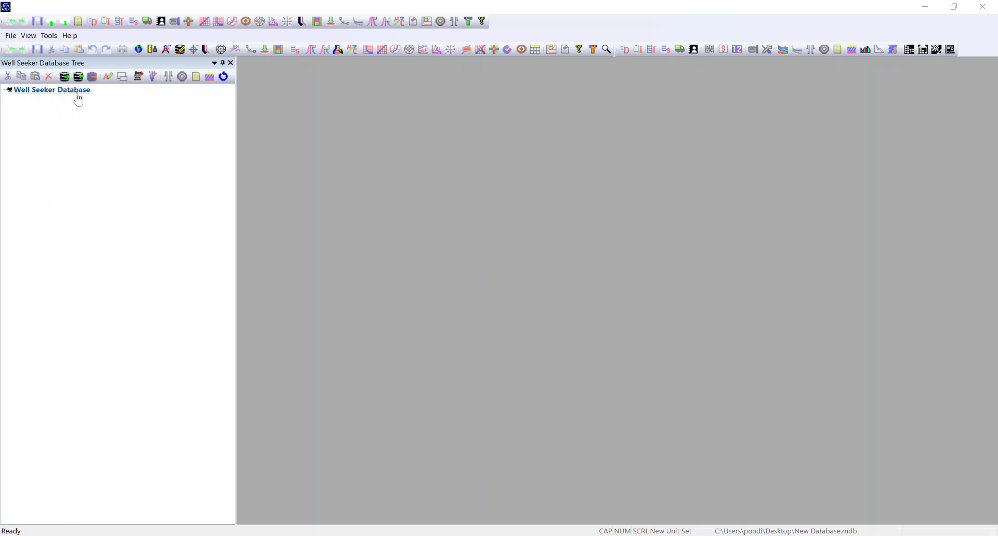
{"action": "mouse_move", "coordinate": [79, 94]}
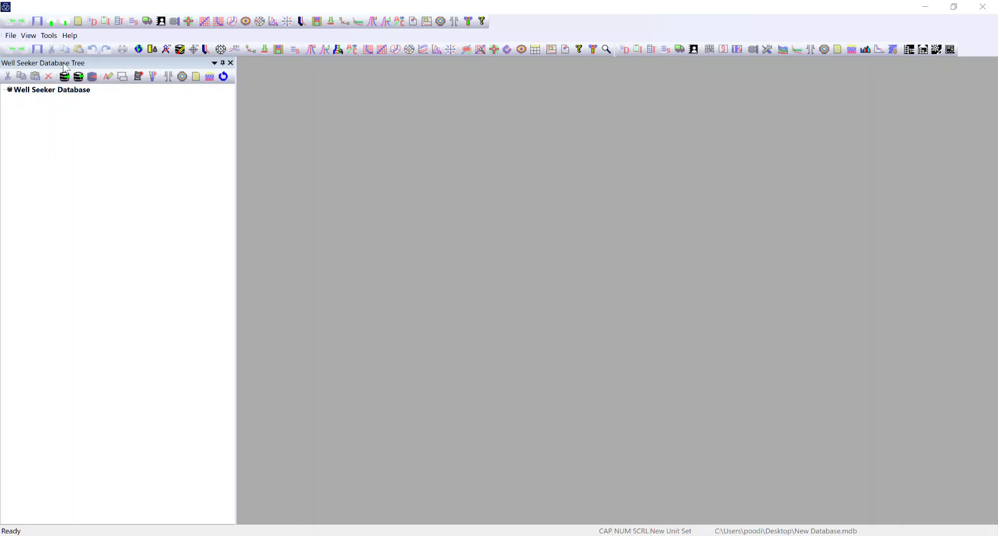
- Insert a New Operator under the Well Seeker Database root with default properties
{"action": "left_click", "coordinate": [52, 90]}
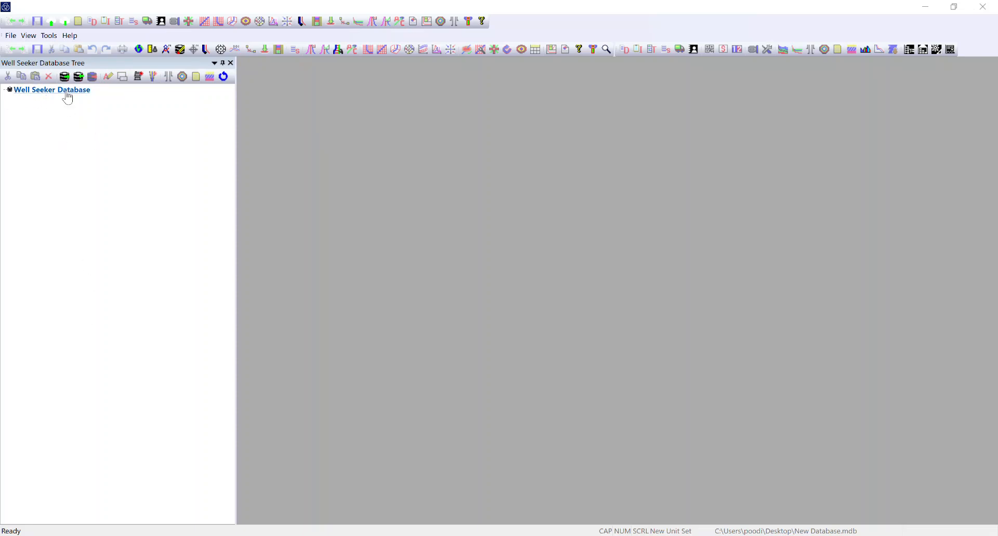
{"action": "right_click", "coordinate": [52, 89]}
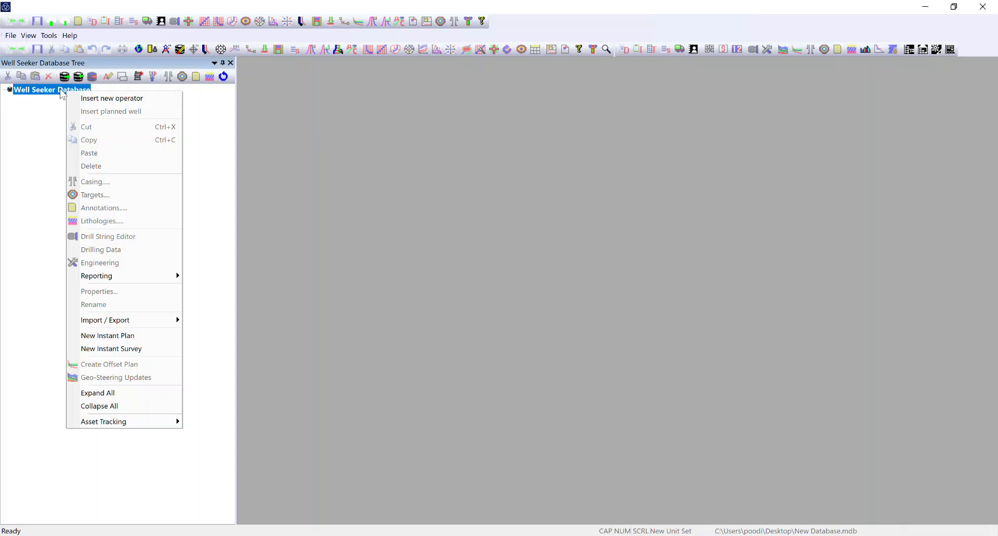
{"action": "mouse_move", "coordinate": [111, 98]}
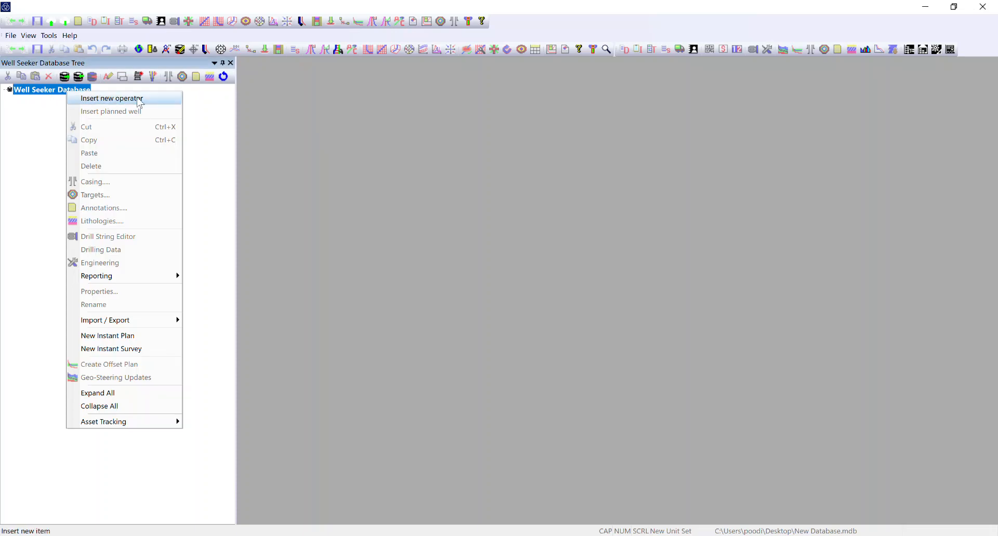
{"action": "left_click", "coordinate": [112, 98]}
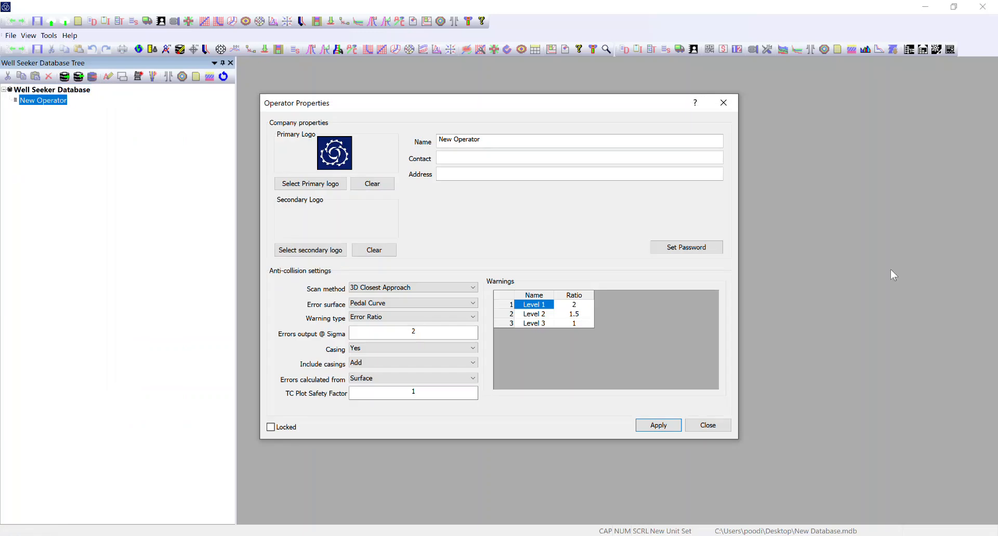
{"action": "mouse_move", "coordinate": [638, 447]}
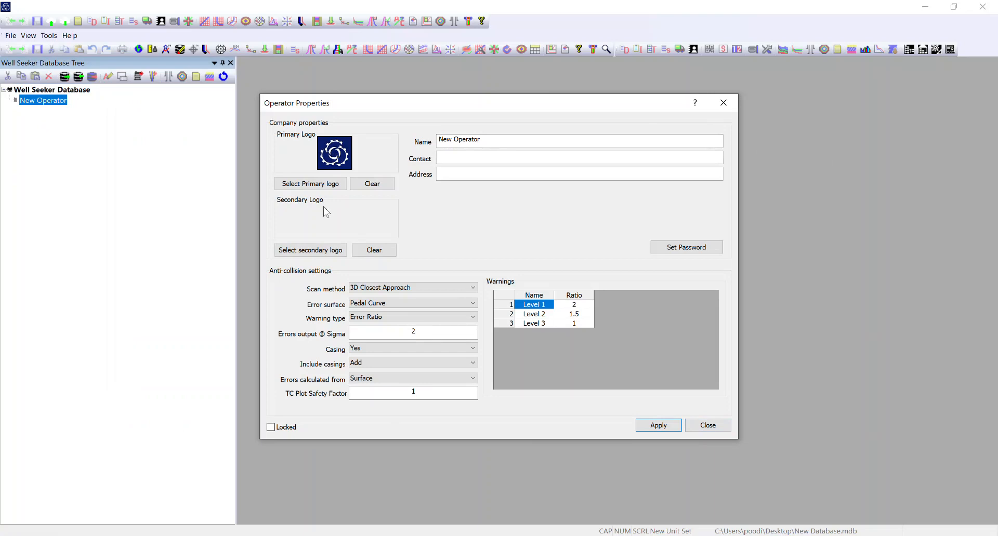
{"action": "mouse_move", "coordinate": [479, 193]}
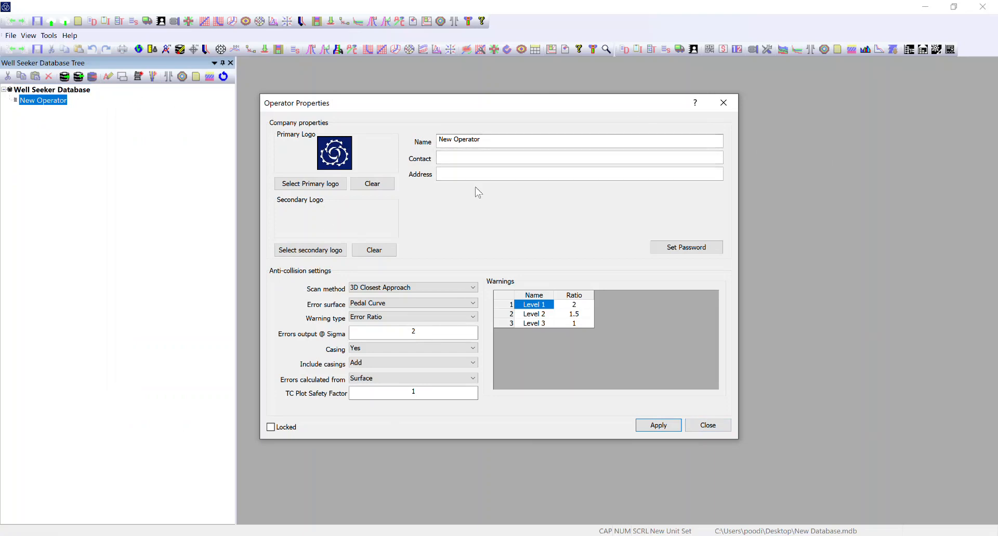
{"action": "mouse_move", "coordinate": [553, 197]}
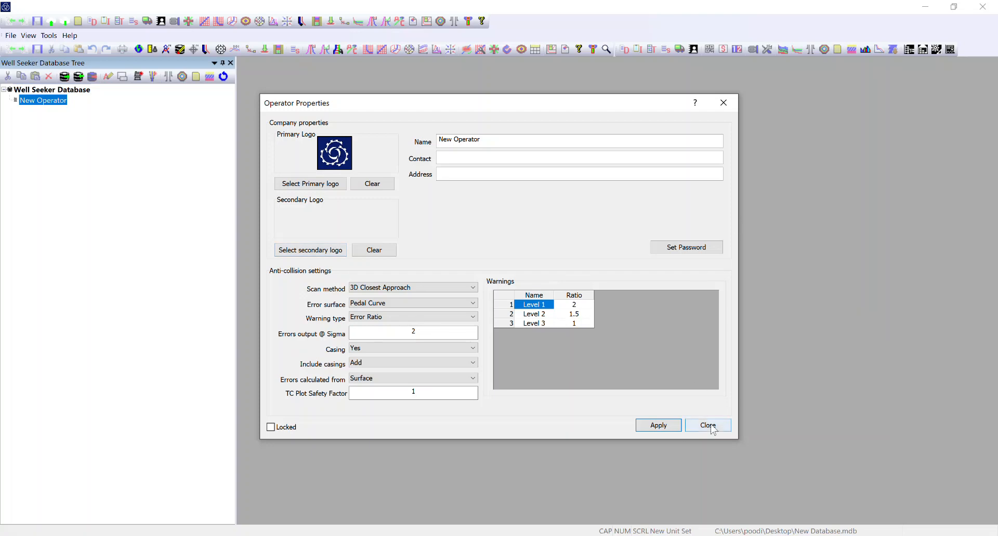
{"action": "left_click", "coordinate": [707, 425]}
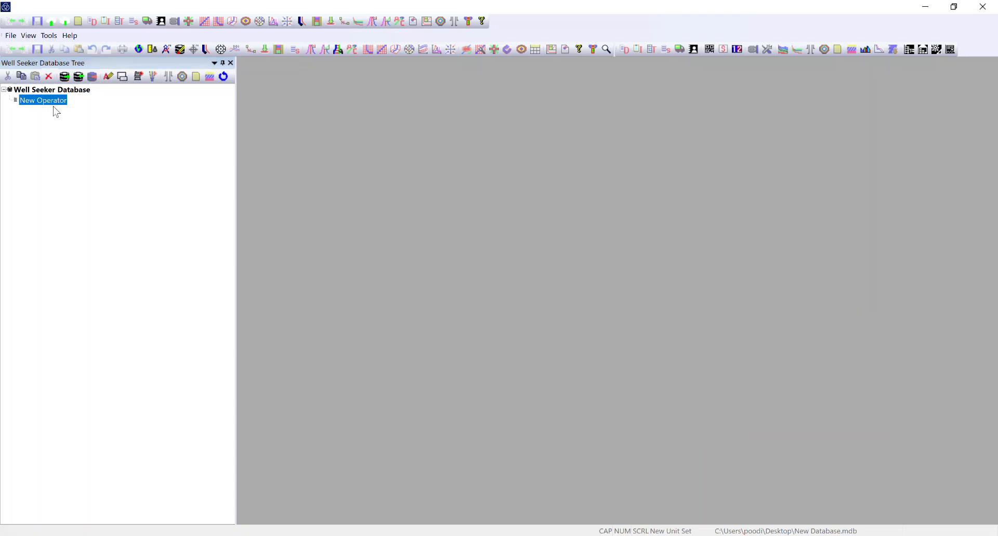
- Insert New Field under New Operator and apply its default WGS 84 / UTM grid settings
{"action": "right_click", "coordinate": [42, 101]}
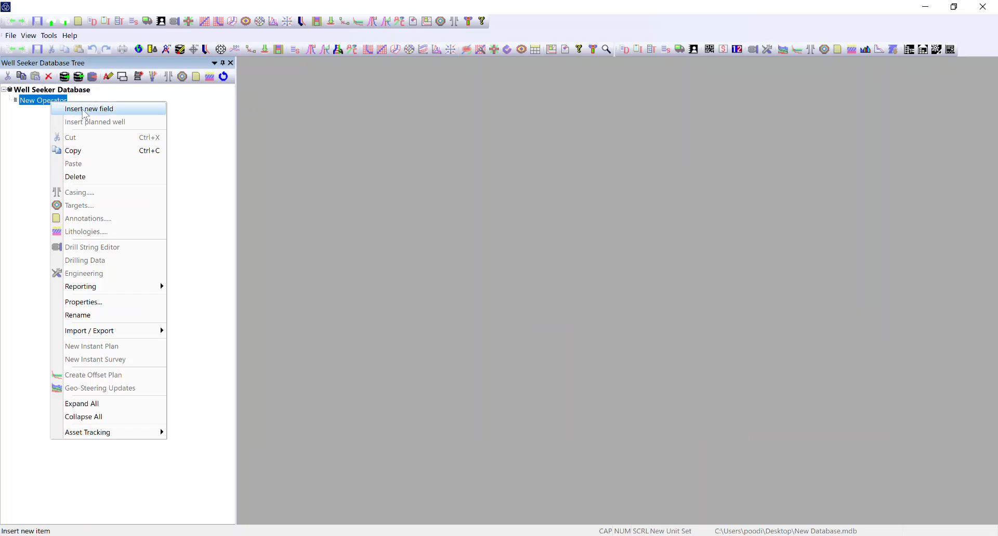
{"action": "left_click", "coordinate": [88, 108]}
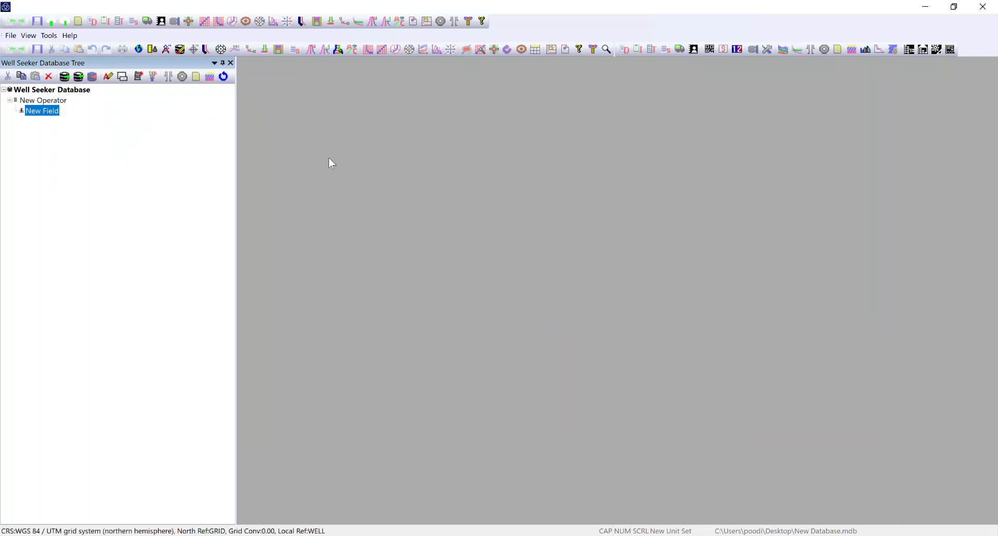
{"action": "mouse_move", "coordinate": [42, 110]}
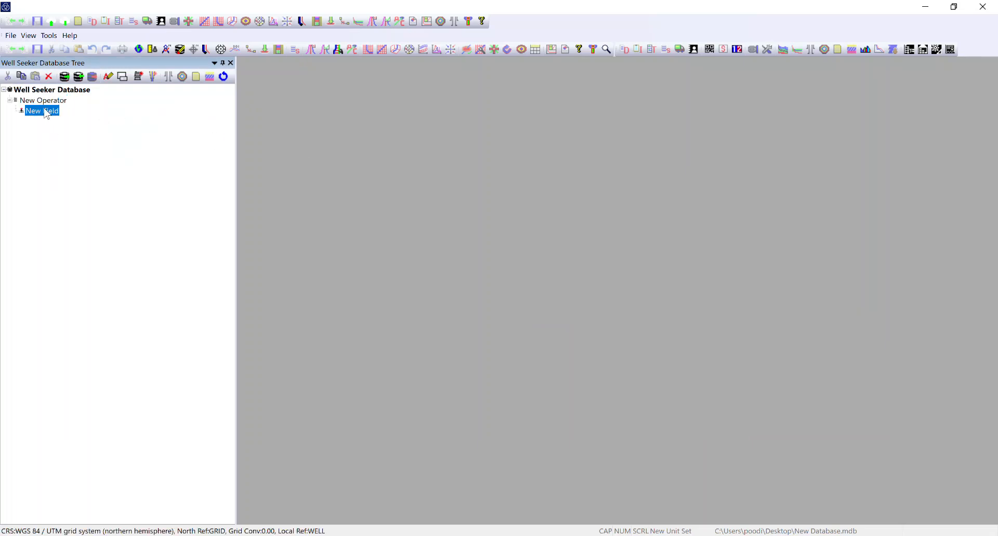
{"action": "double_click", "coordinate": [42, 110]}
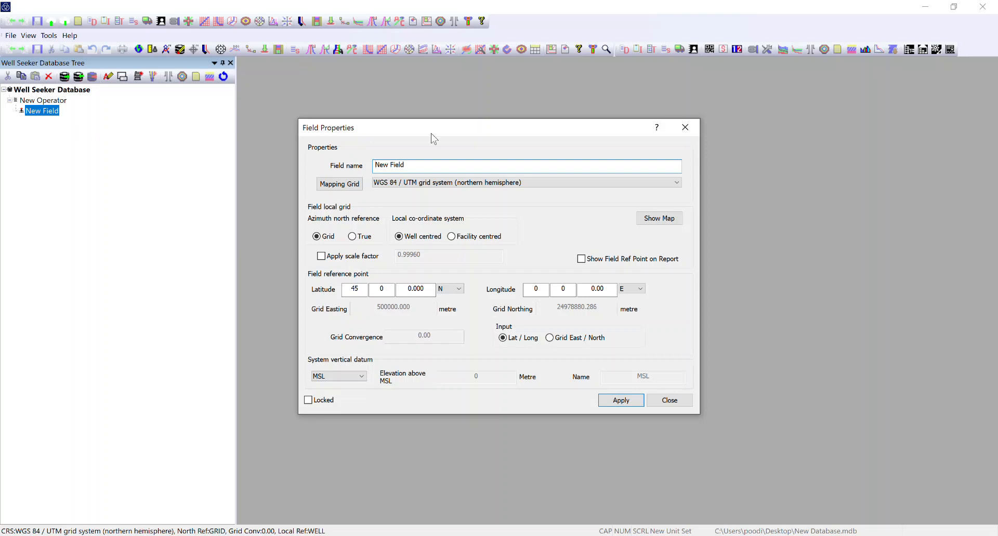
{"action": "left_click", "coordinate": [380, 165]}
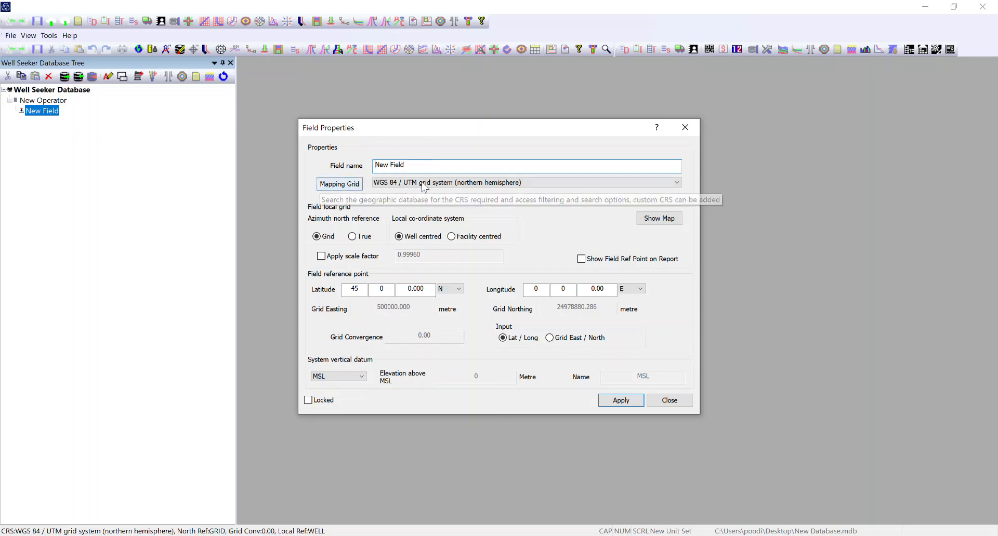
{"action": "mouse_move", "coordinate": [450, 182]}
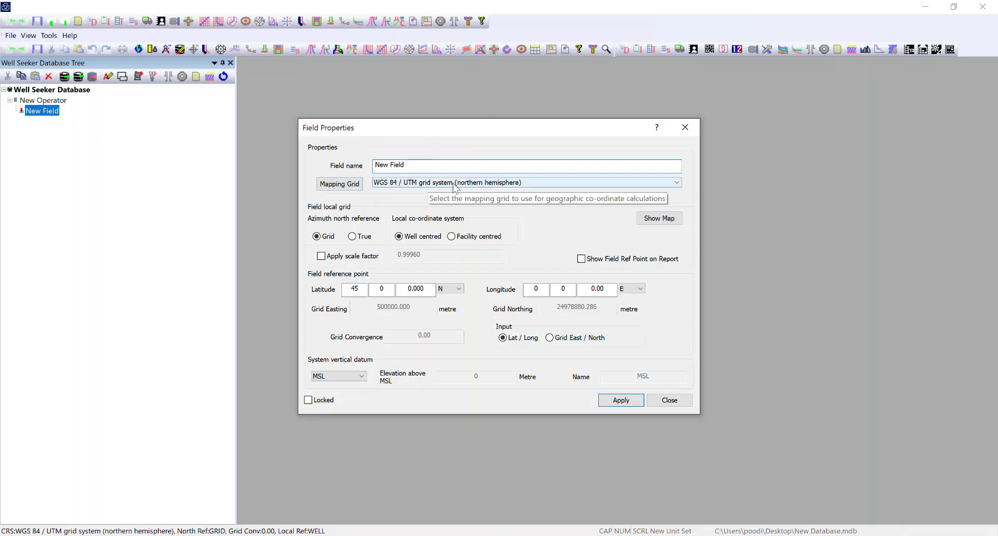
{"action": "mouse_move", "coordinate": [342, 235]}
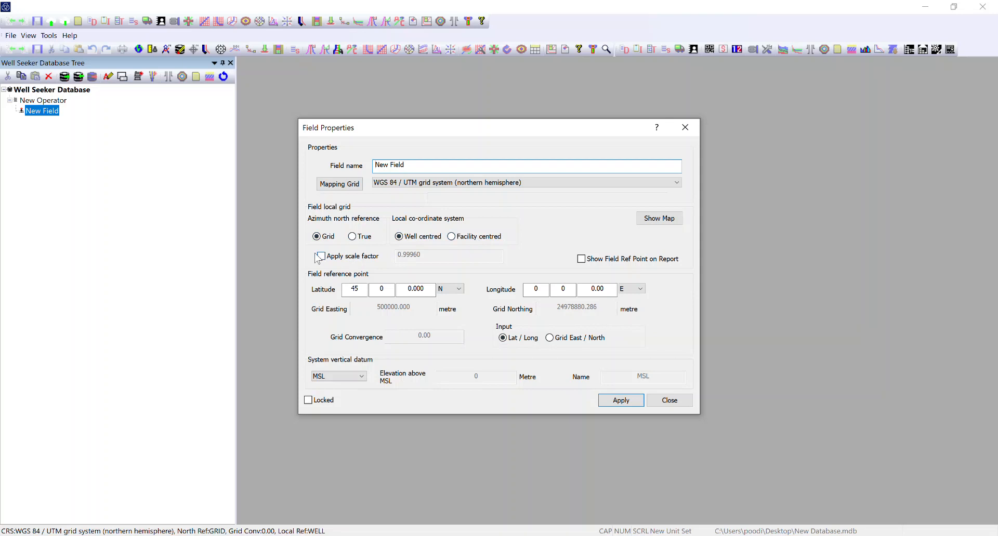
{"action": "mouse_move", "coordinate": [687, 267]}
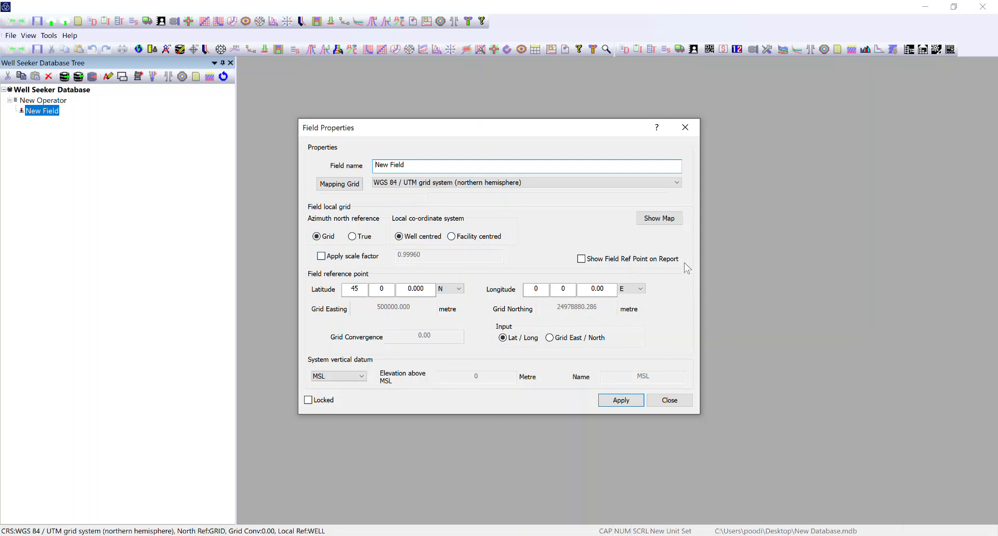
{"action": "mouse_move", "coordinate": [337, 366]}
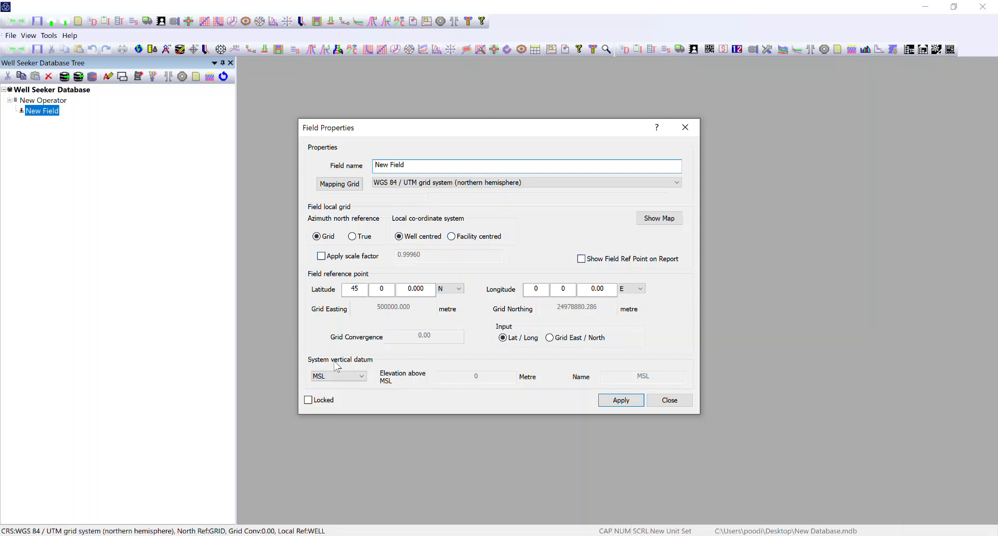
{"action": "mouse_move", "coordinate": [314, 366]}
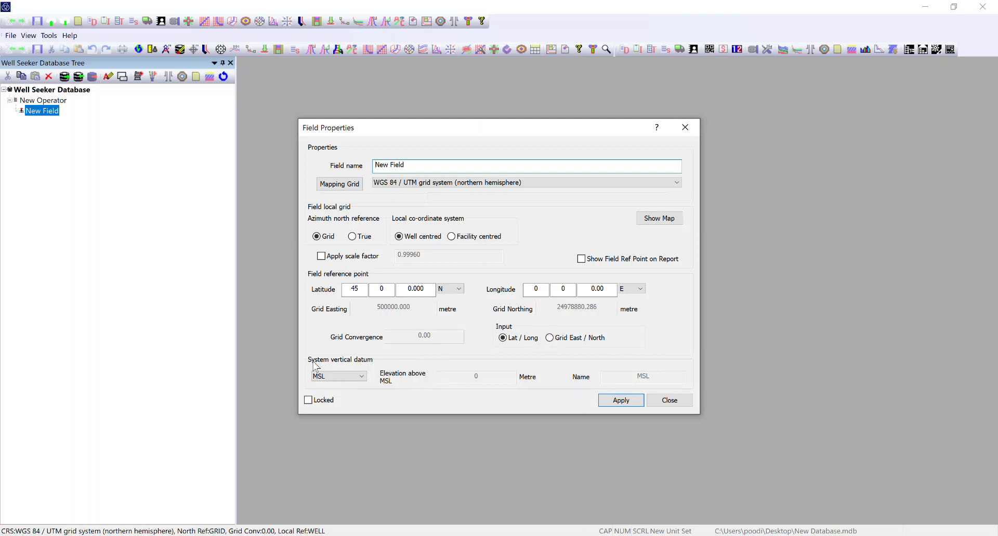
{"action": "mouse_move", "coordinate": [509, 393]}
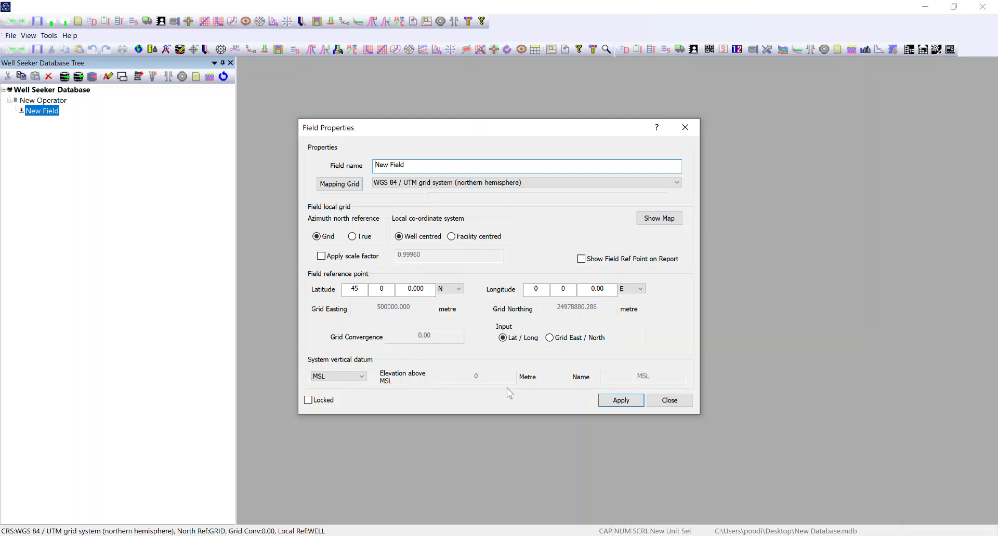
{"action": "mouse_move", "coordinate": [316, 360]}
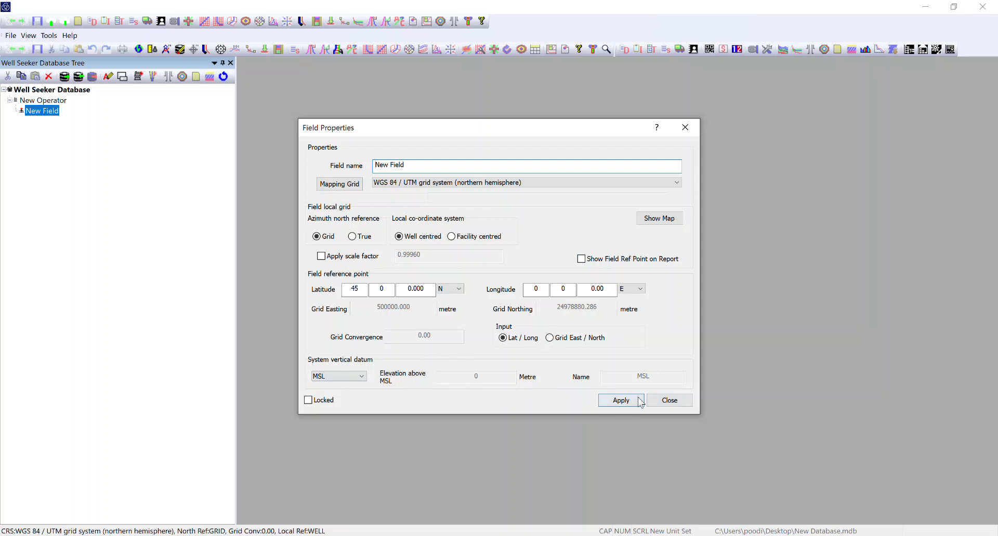
{"action": "left_click", "coordinate": [669, 401]}
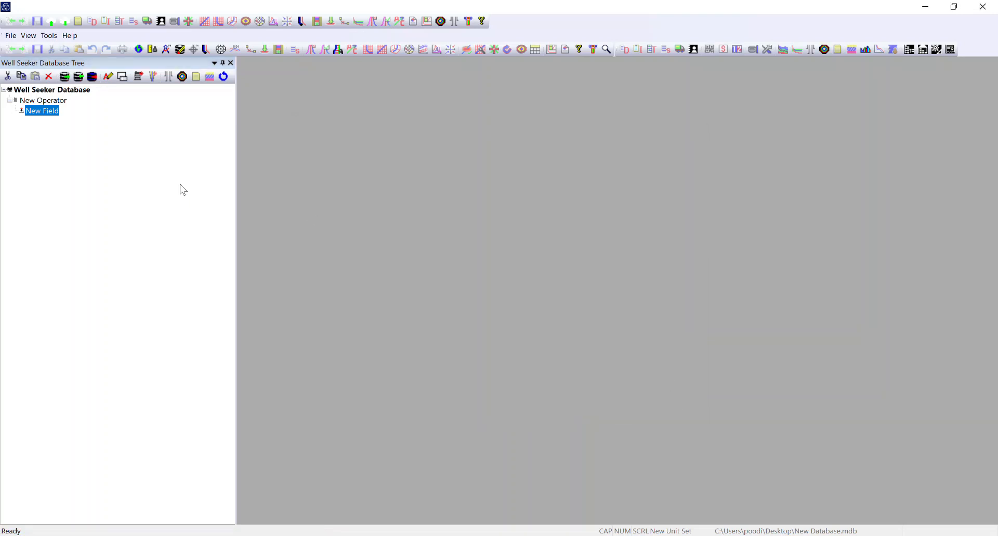
- Insert New Facility under New Field and close its default properties
{"action": "right_click", "coordinate": [42, 111]}
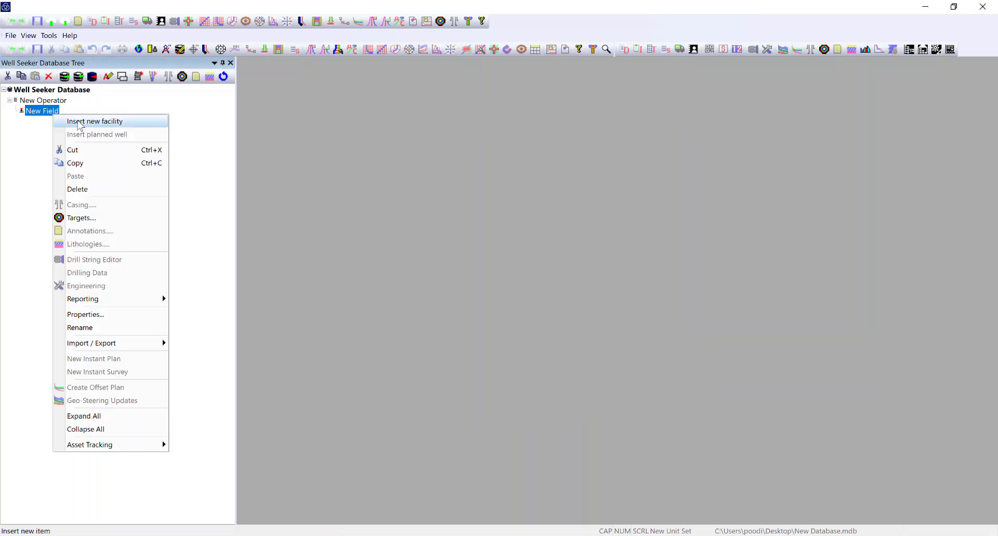
{"action": "left_click", "coordinate": [94, 121]}
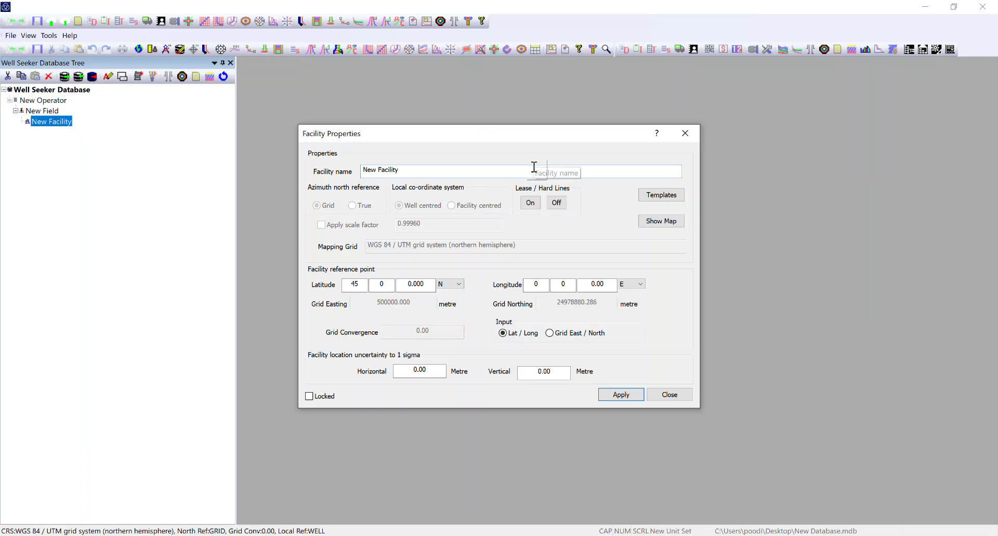
{"action": "mouse_move", "coordinate": [351, 159]}
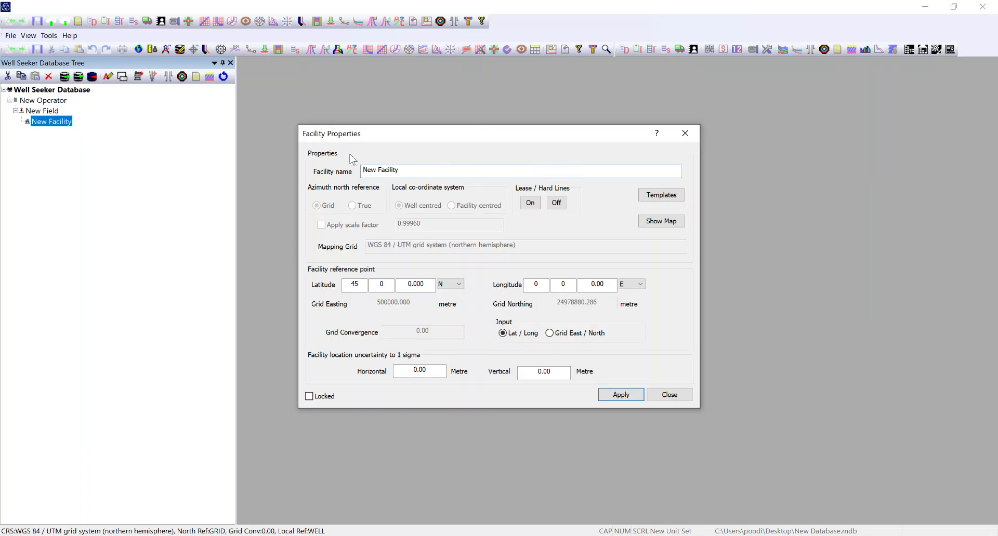
{"action": "mouse_move", "coordinate": [349, 191]}
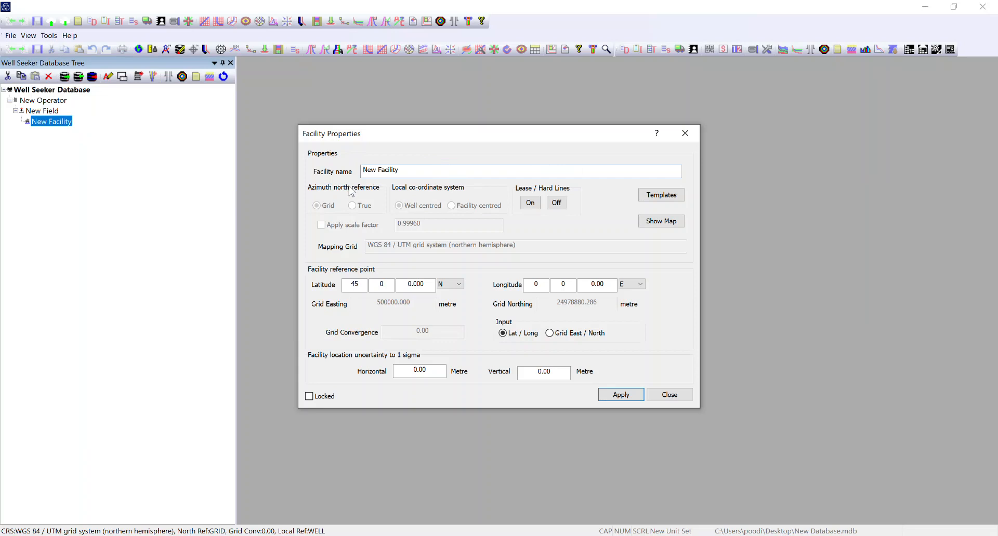
{"action": "mouse_move", "coordinate": [311, 290]}
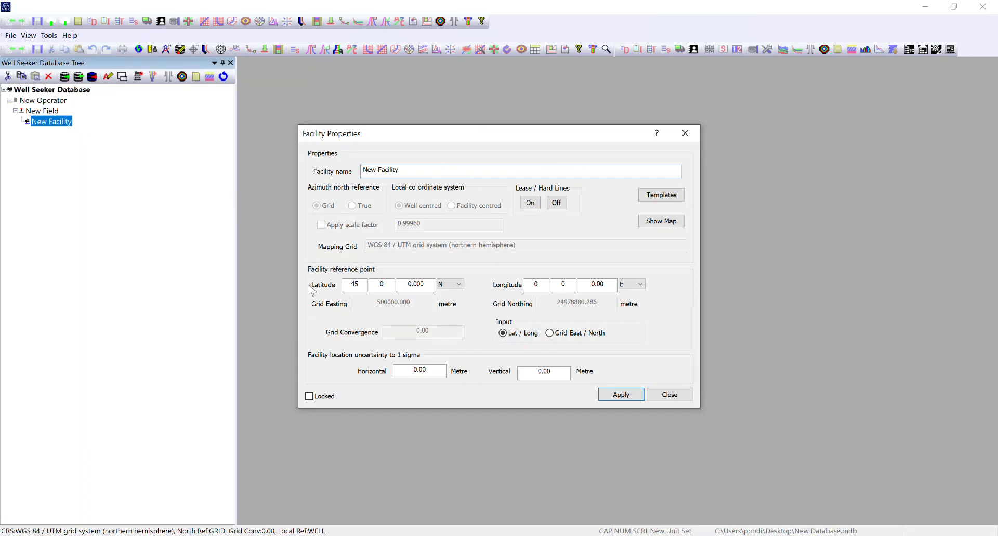
{"action": "mouse_move", "coordinate": [371, 263]}
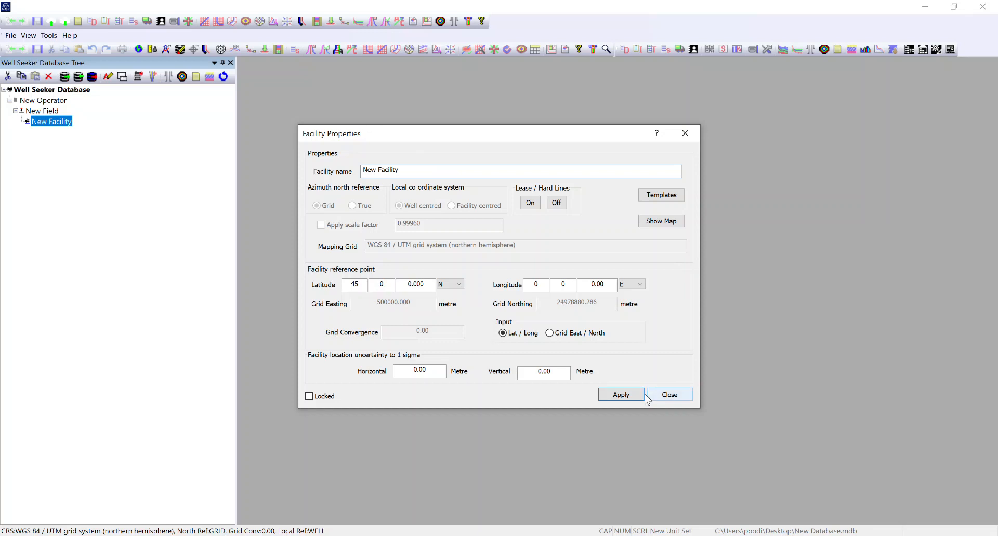
{"action": "left_click", "coordinate": [669, 394]}
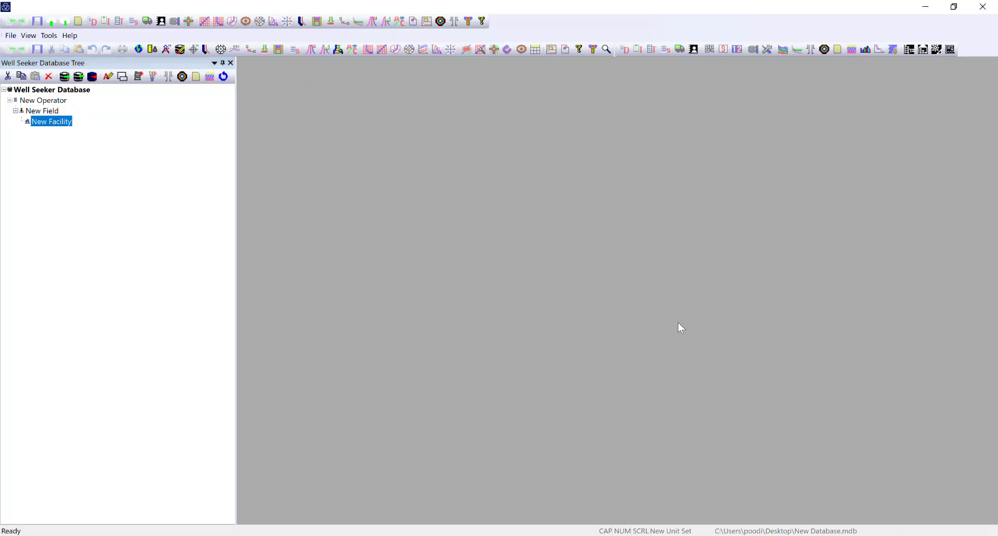
- Insert New Well under New Facility and apply its default well properties
{"action": "right_click", "coordinate": [51, 122]}
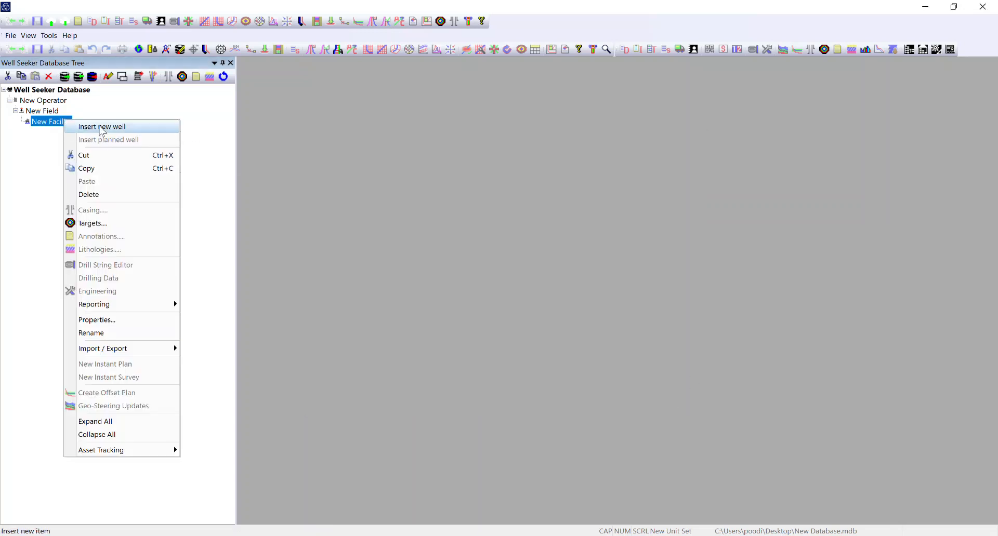
{"action": "left_click", "coordinate": [102, 127]}
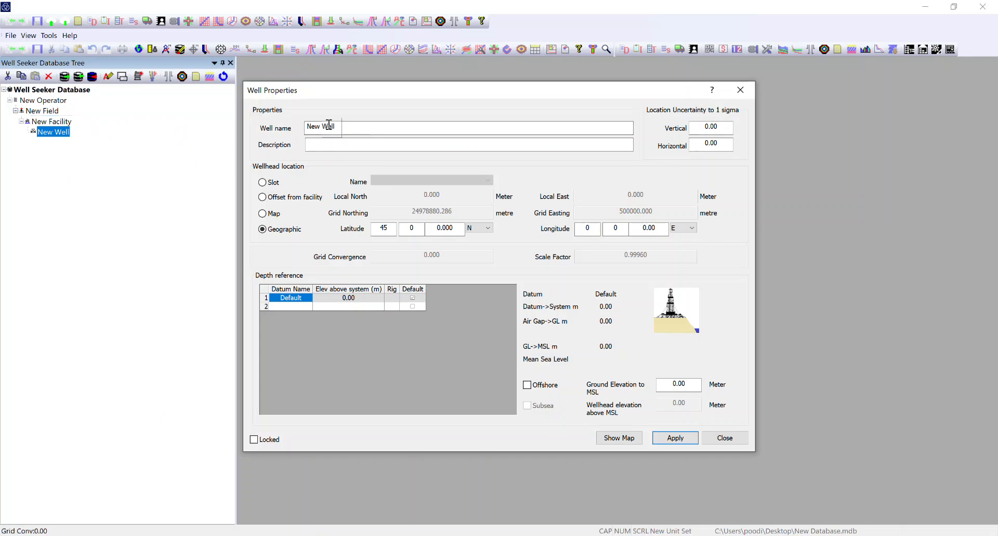
{"action": "mouse_move", "coordinate": [352, 124]}
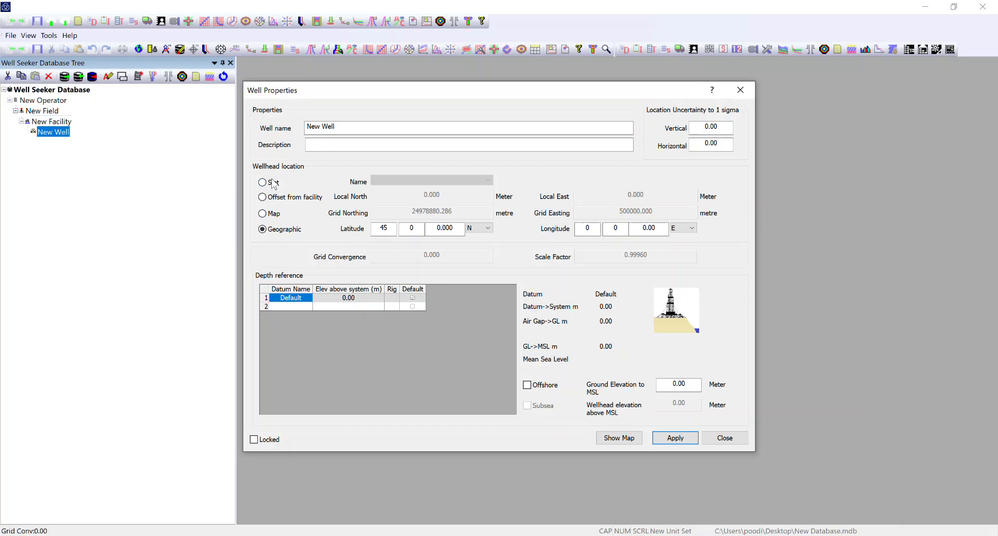
{"action": "mouse_move", "coordinate": [312, 312]}
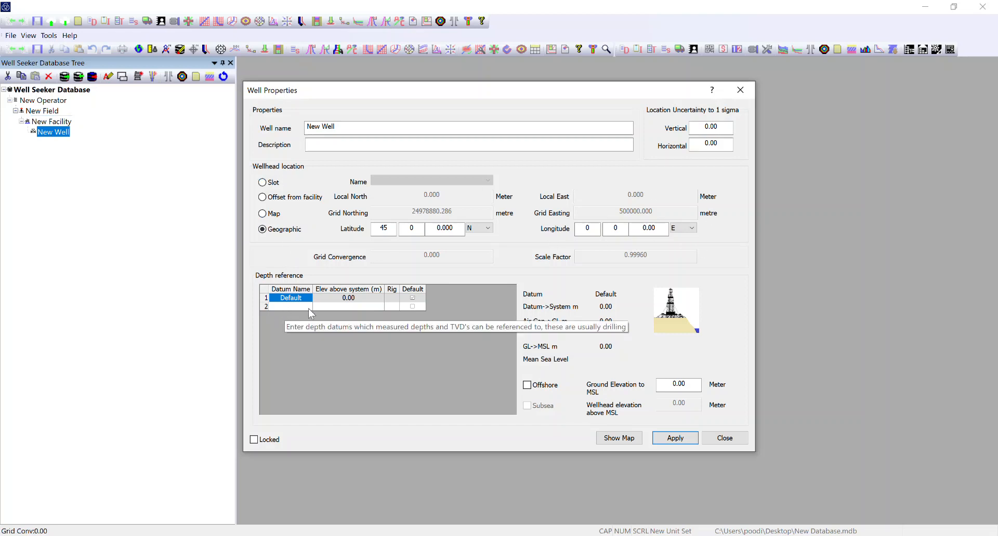
{"action": "mouse_move", "coordinate": [275, 307]}
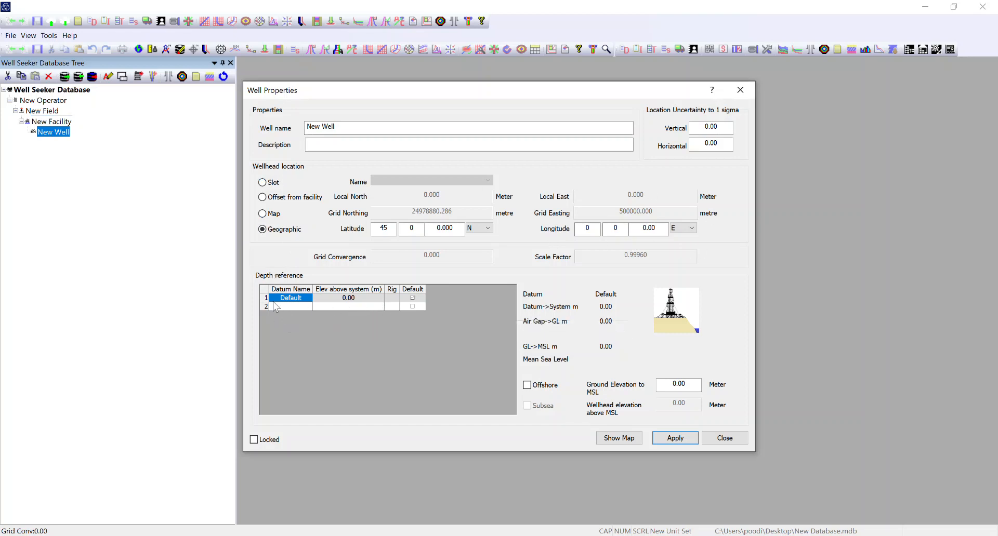
{"action": "mouse_move", "coordinate": [385, 316]}
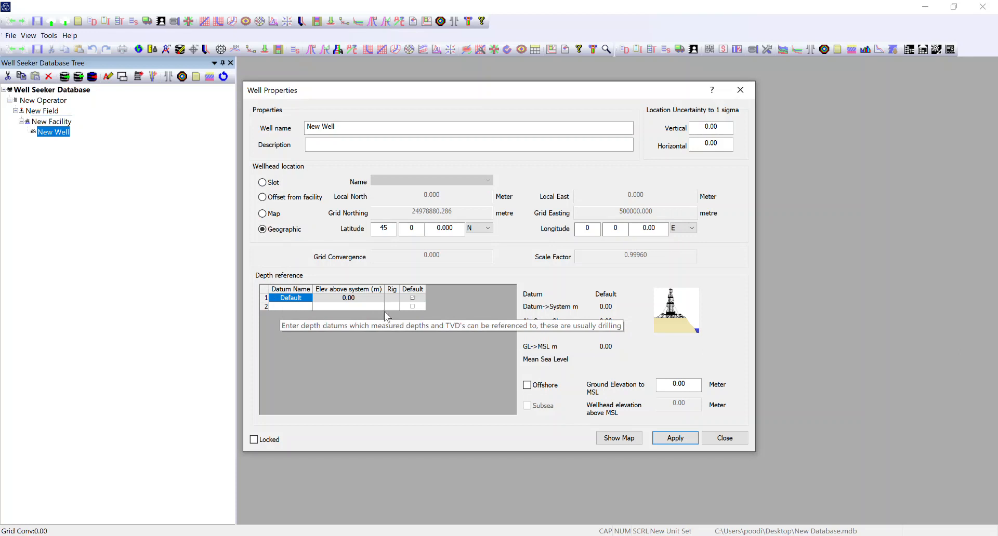
{"action": "mouse_move", "coordinate": [425, 332]}
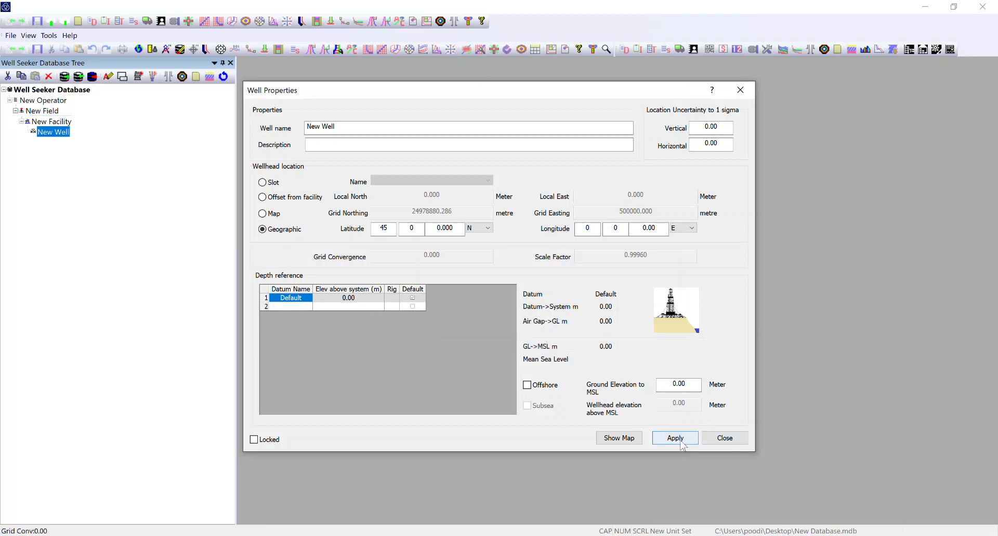
{"action": "left_click", "coordinate": [724, 438]}
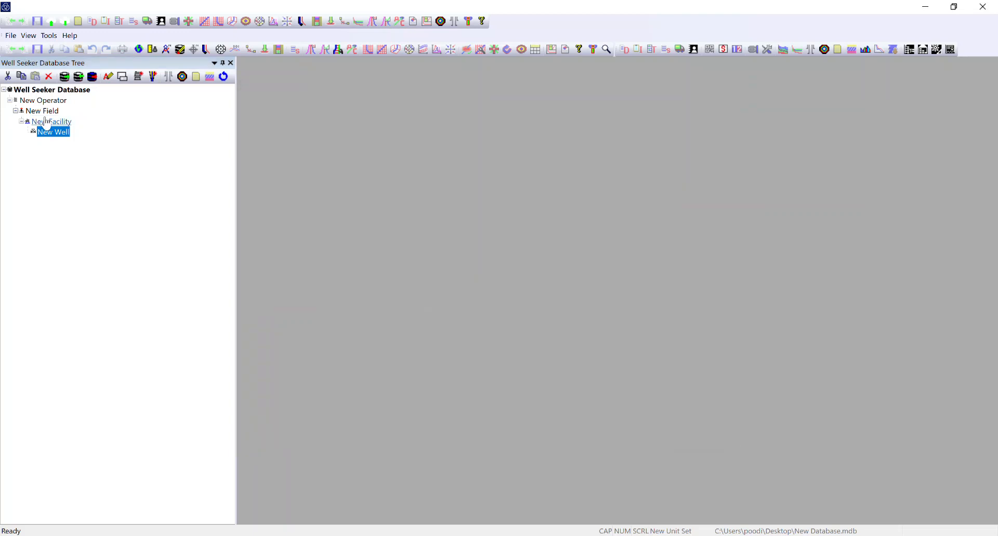
- Show New Well's context menu with the actual and planned well insert options
{"action": "right_click", "coordinate": [53, 131]}
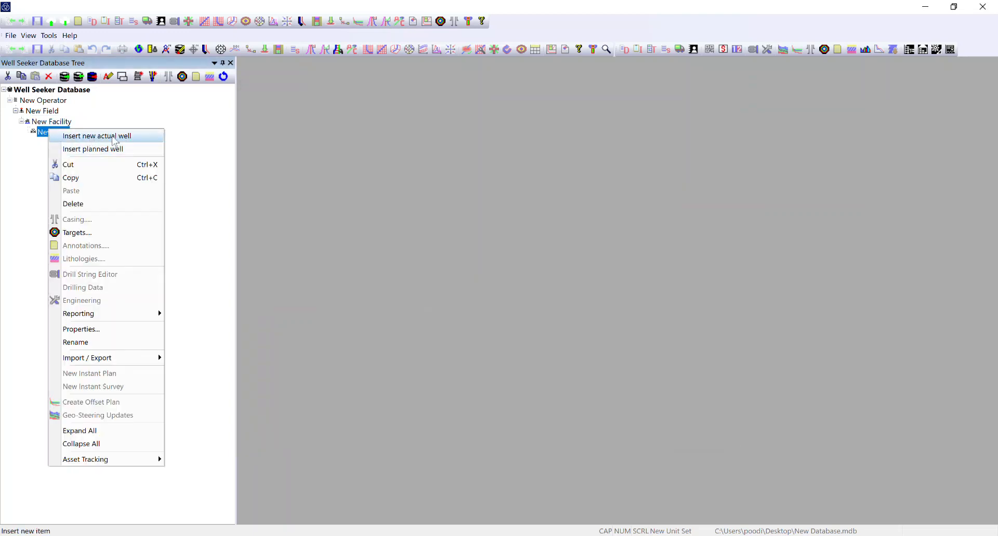
{"action": "mouse_move", "coordinate": [145, 137]}
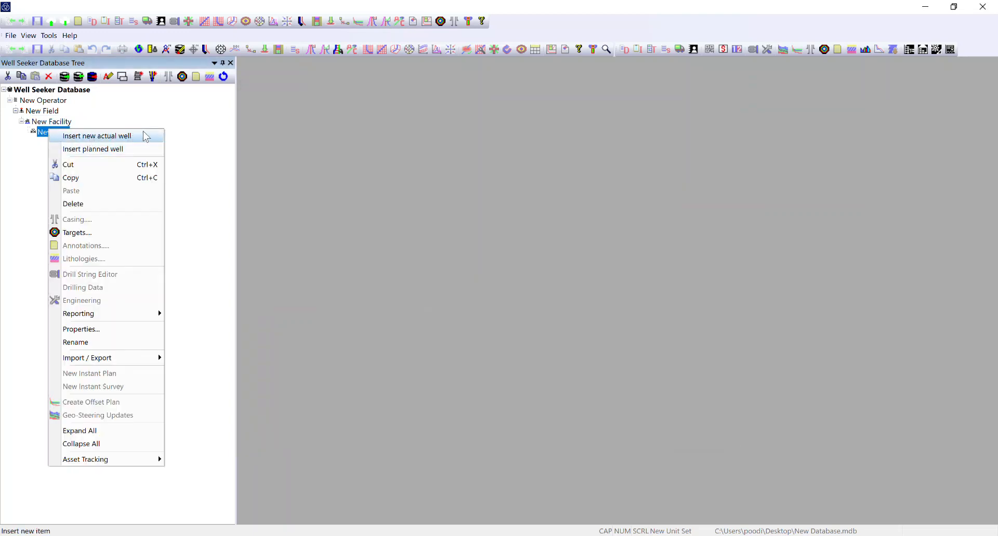
{"action": "mouse_move", "coordinate": [145, 142]}
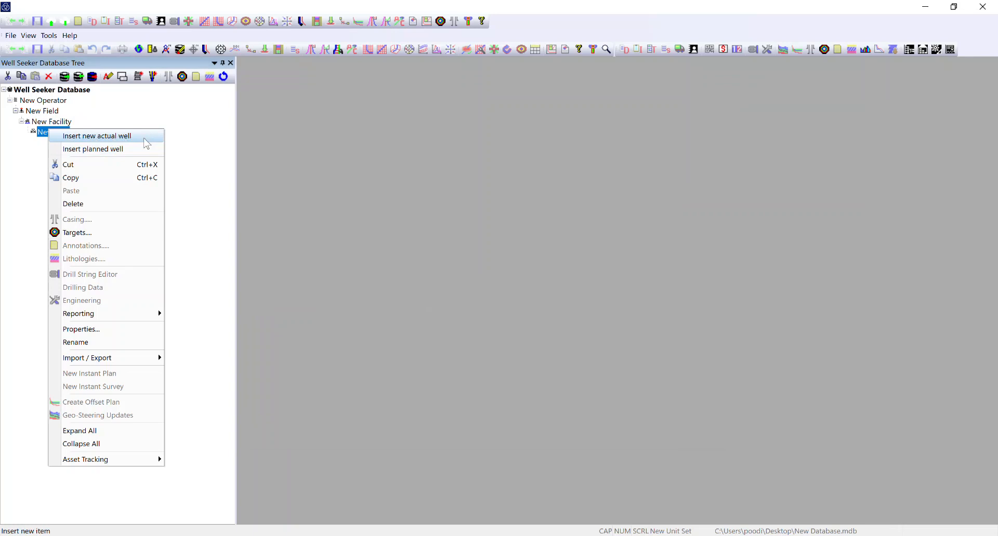
{"action": "mouse_move", "coordinate": [92, 149]}
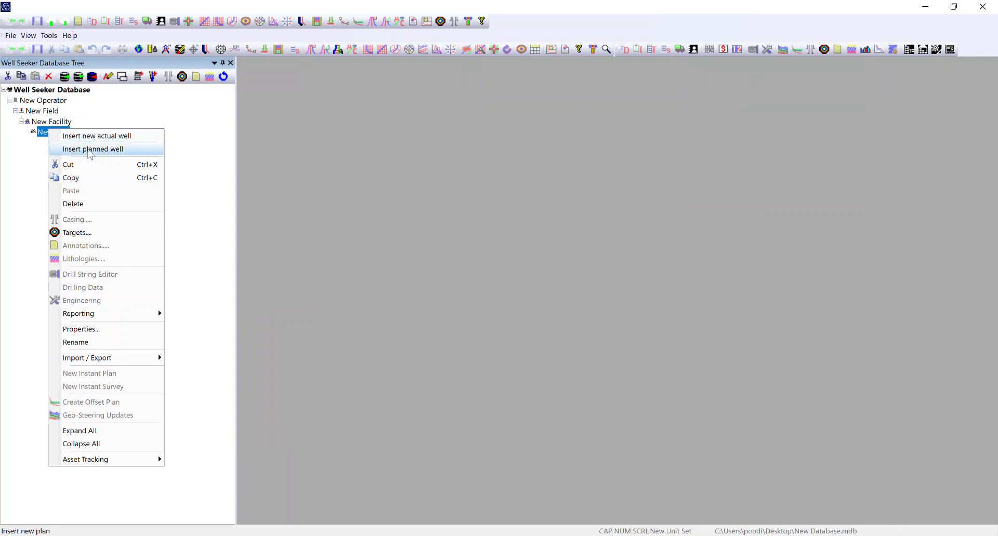
{"action": "mouse_move", "coordinate": [144, 153]}
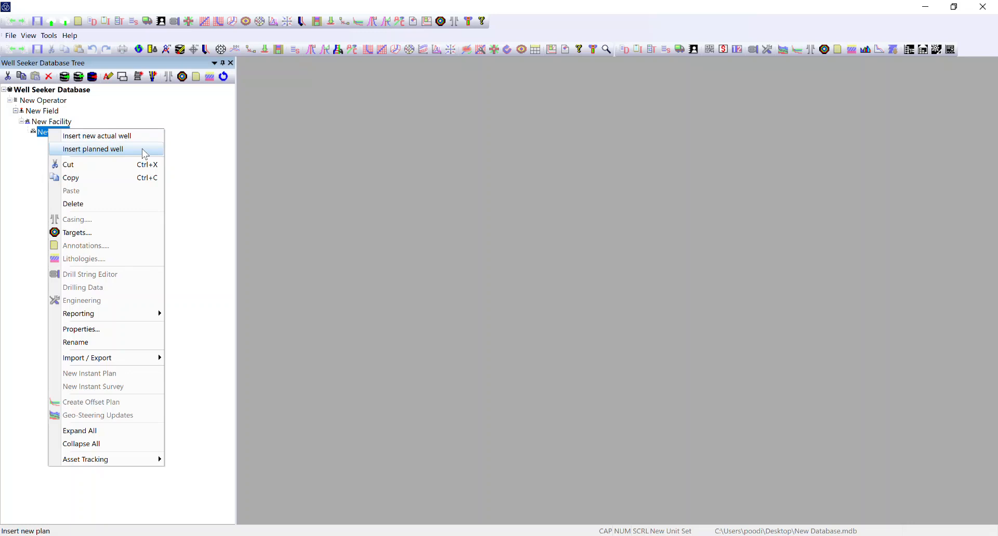
{"action": "mouse_move", "coordinate": [104, 156]}
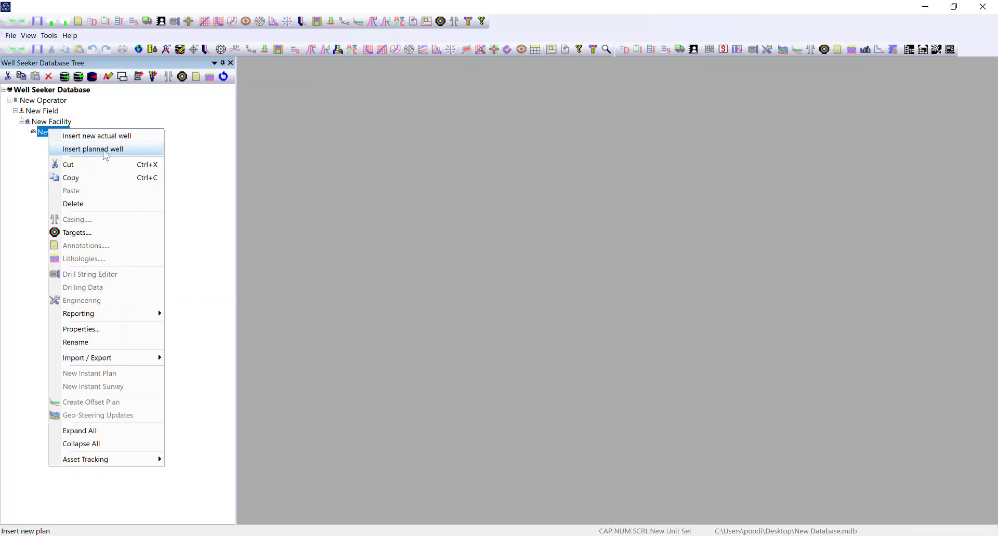
{"action": "mouse_move", "coordinate": [138, 154]}
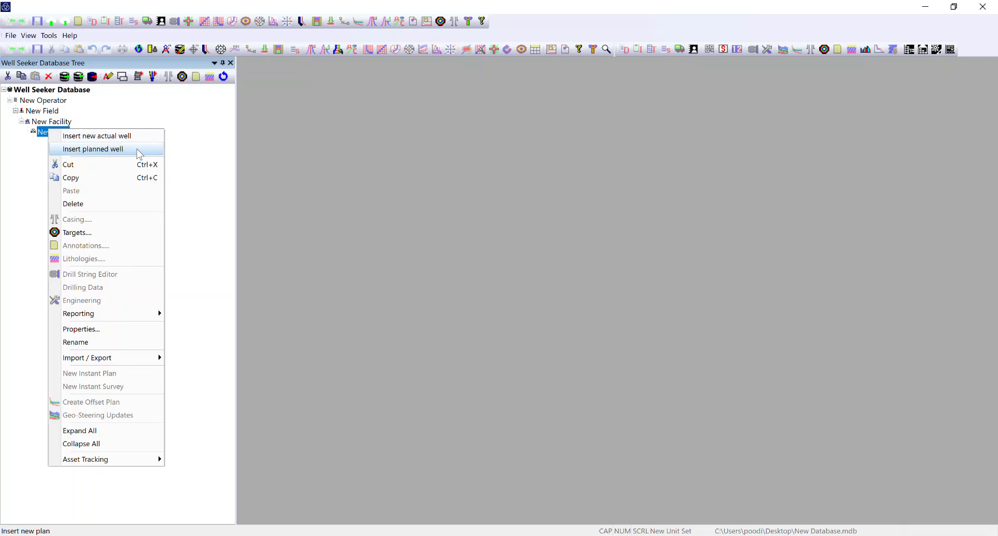
{"action": "mouse_move", "coordinate": [144, 140]}
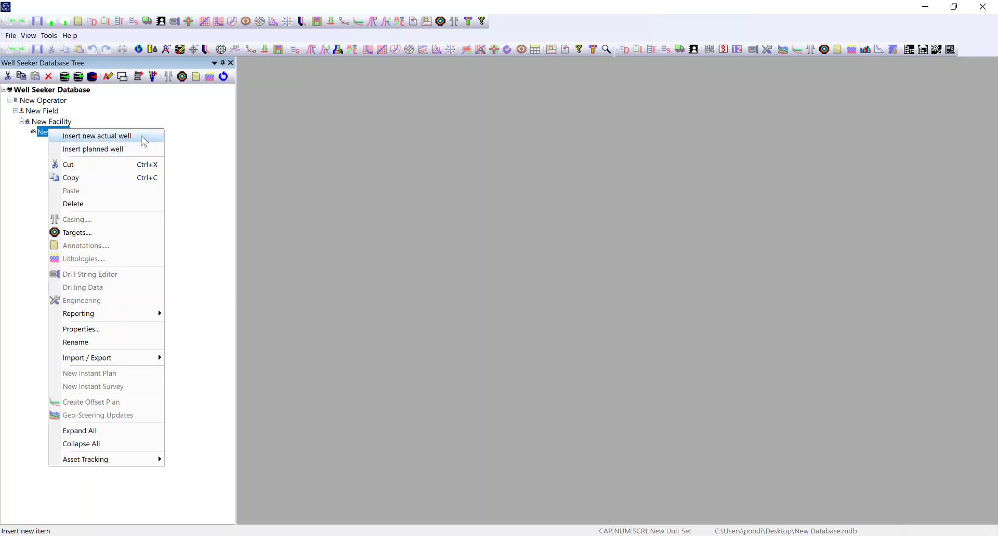
{"action": "mouse_move", "coordinate": [148, 141]}
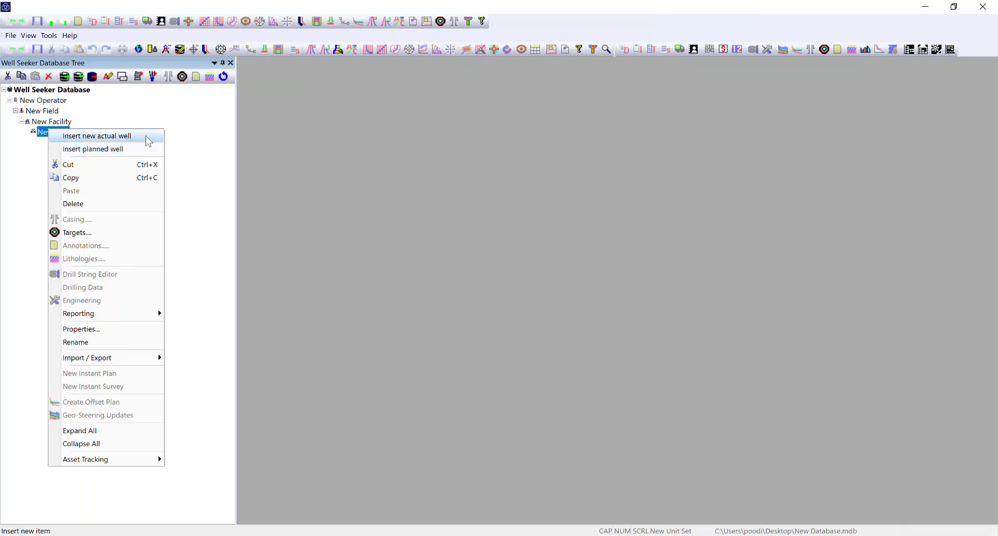
{"action": "mouse_move", "coordinate": [139, 139]}
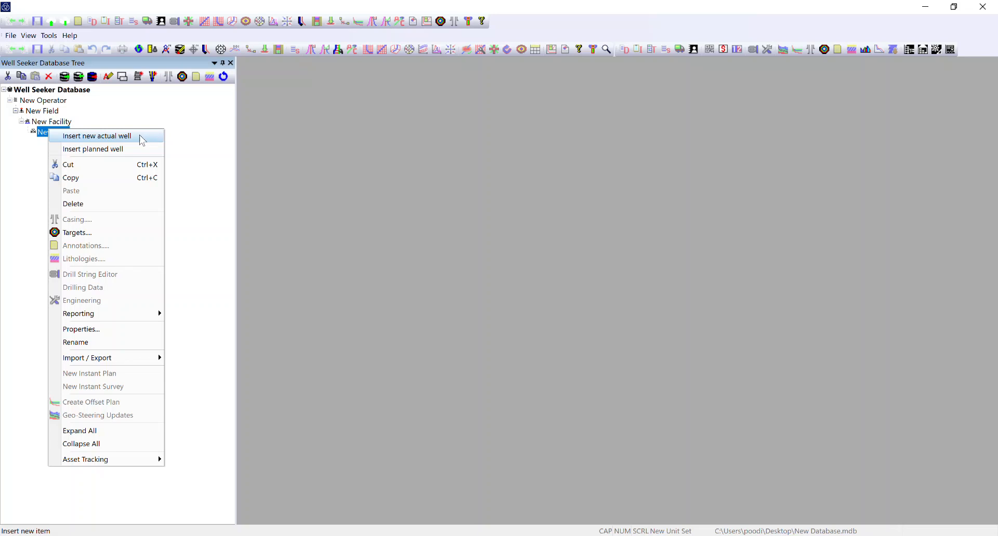
{"action": "mouse_move", "coordinate": [81, 140]}
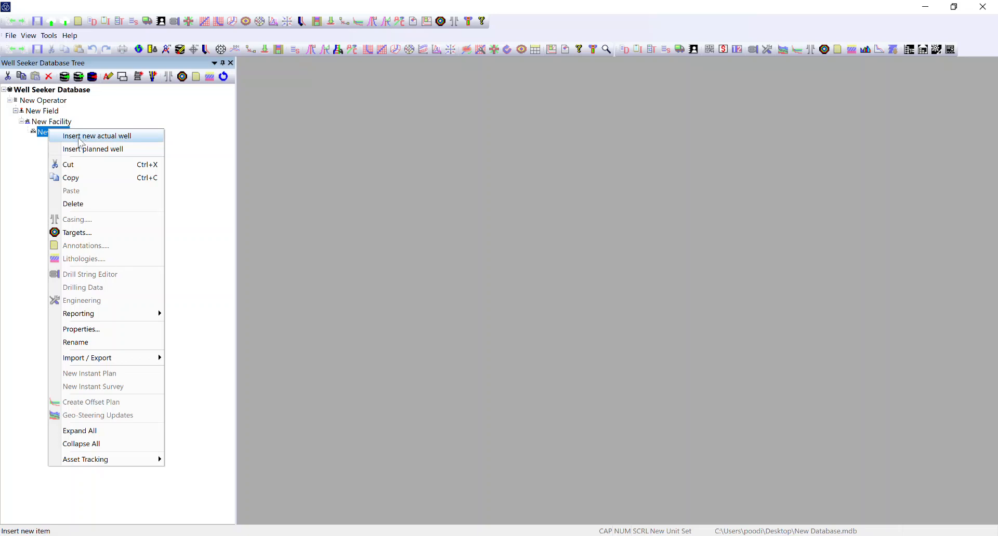
{"action": "mouse_move", "coordinate": [147, 141]}
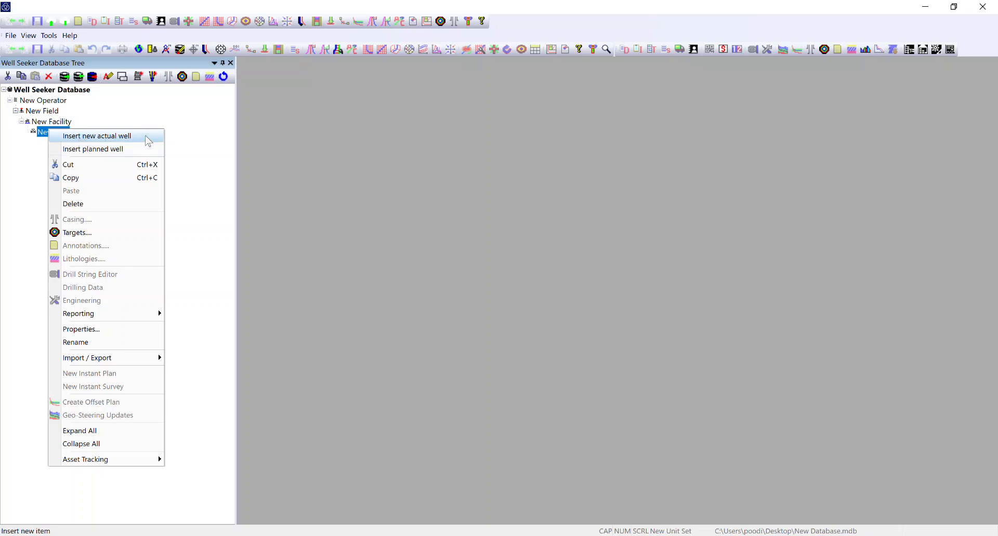
{"action": "mouse_move", "coordinate": [92, 148]}
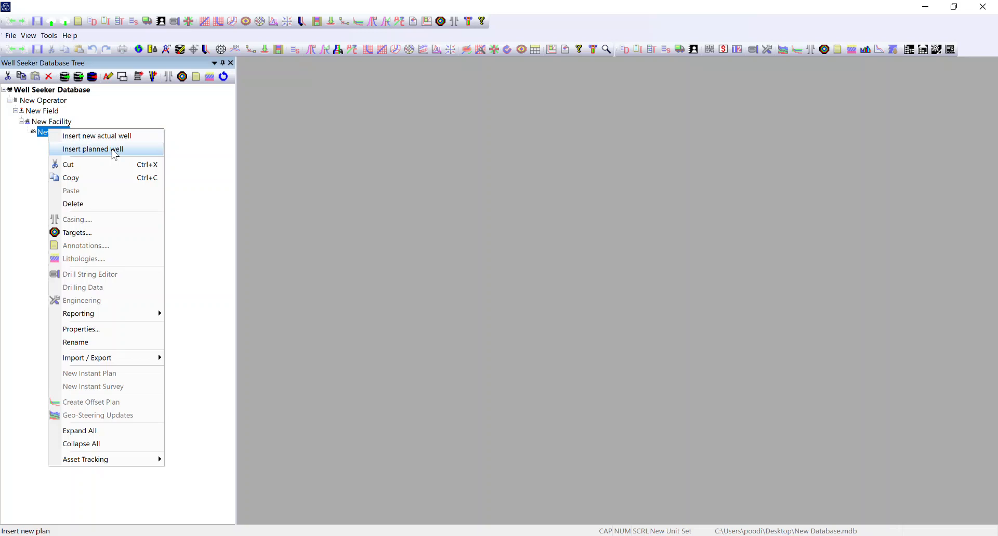
- Insert New Plan with its planned wellbore under New Well and apply its properties
{"action": "left_click", "coordinate": [93, 149]}
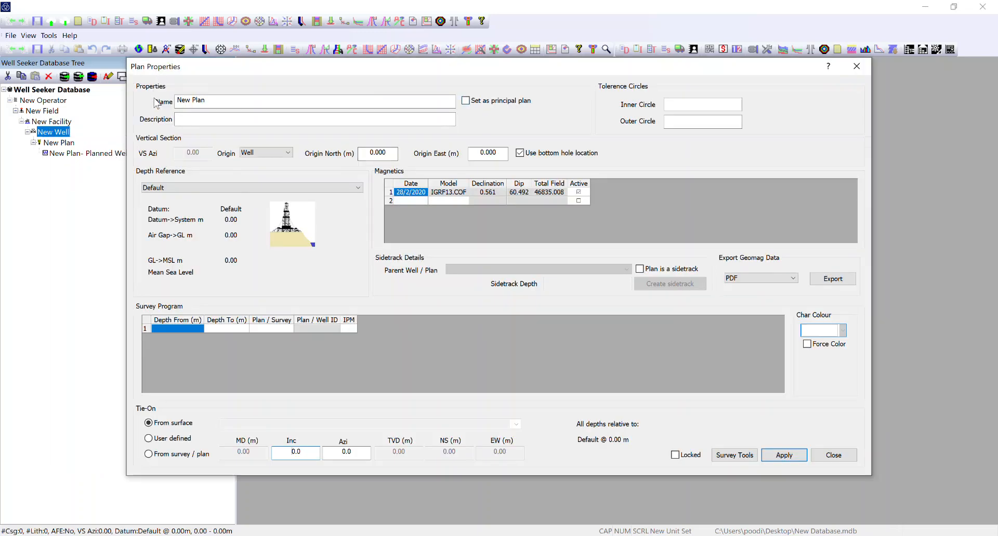
{"action": "mouse_move", "coordinate": [454, 148]}
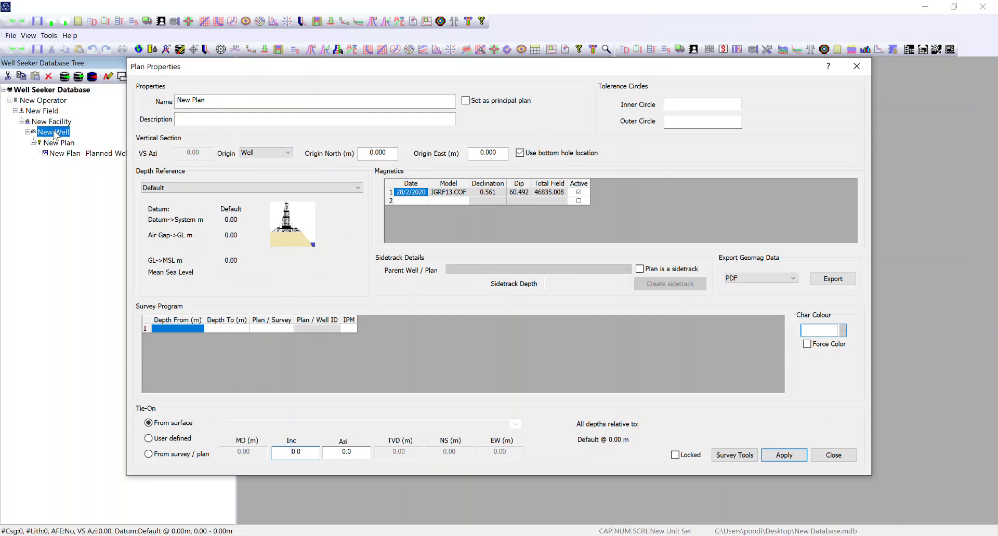
{"action": "mouse_move", "coordinate": [377, 233]}
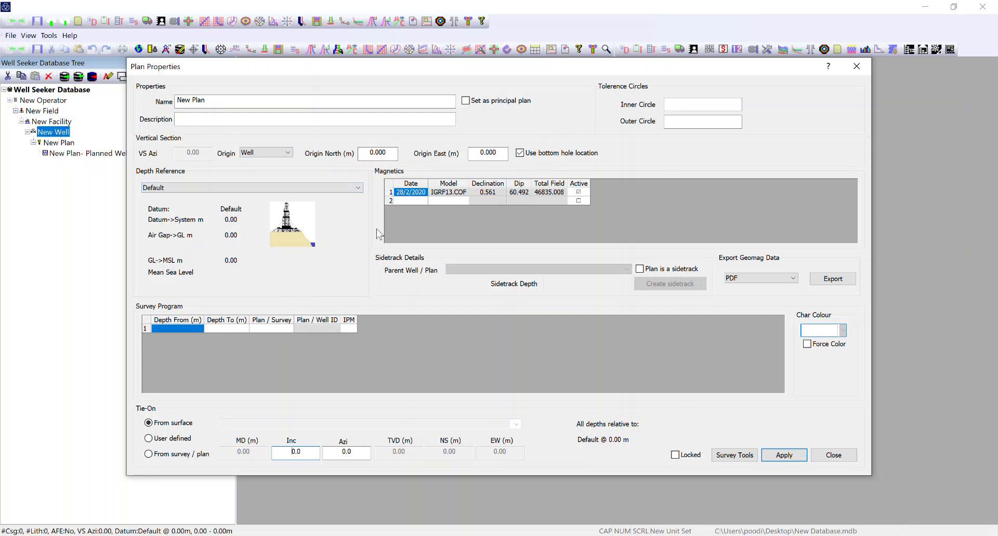
{"action": "mouse_move", "coordinate": [655, 331]}
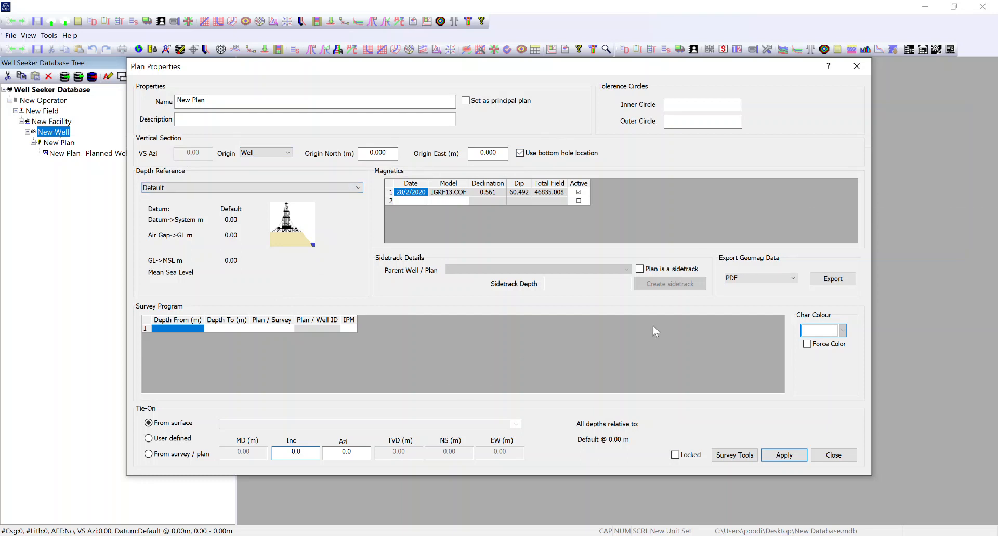
{"action": "mouse_move", "coordinate": [274, 378]}
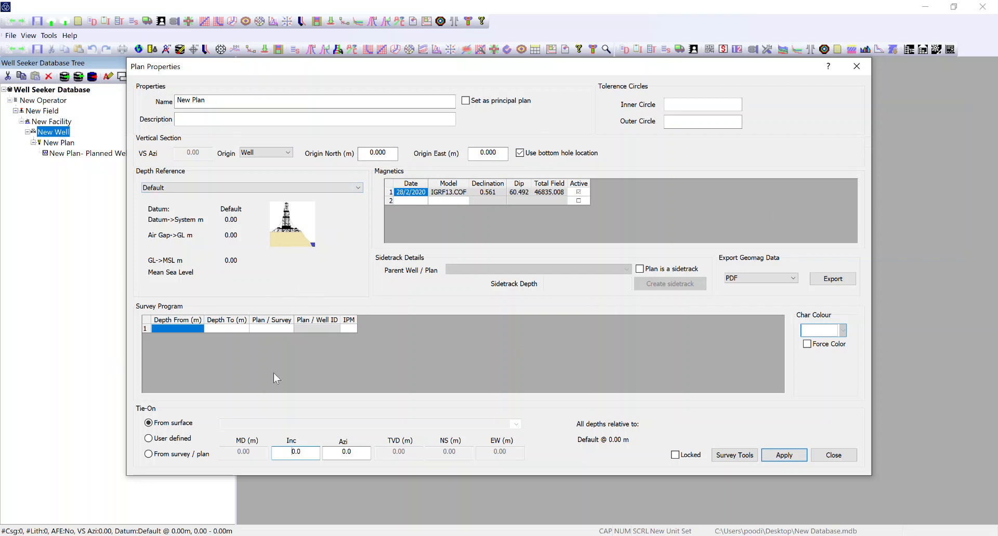
{"action": "mouse_move", "coordinate": [182, 307]}
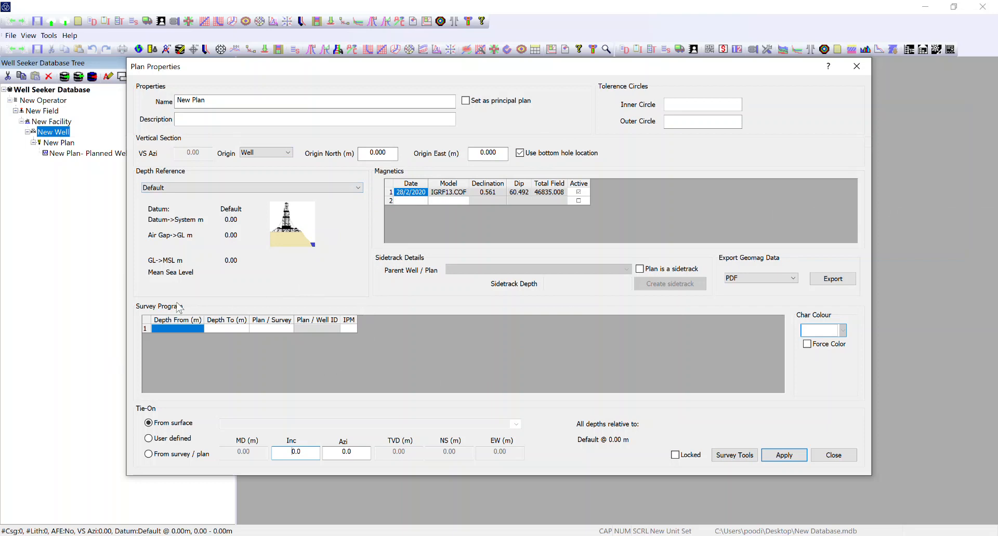
{"action": "mouse_move", "coordinate": [355, 333]}
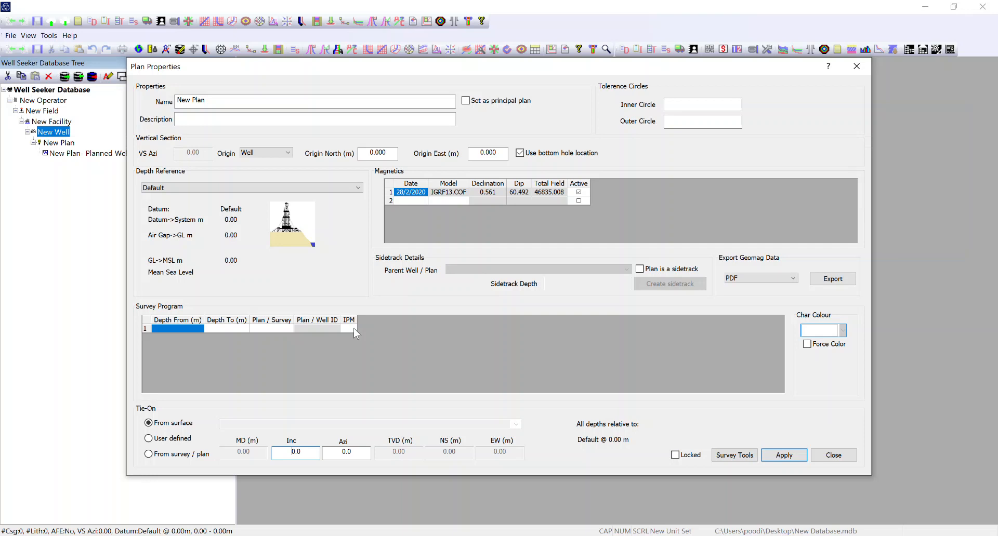
{"action": "mouse_move", "coordinate": [751, 473]}
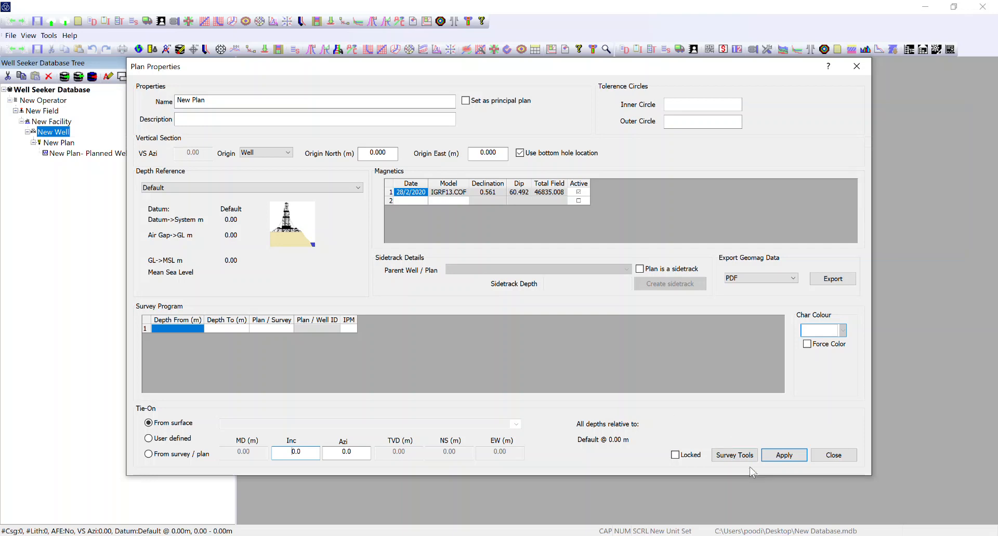
{"action": "left_click", "coordinate": [834, 455]}
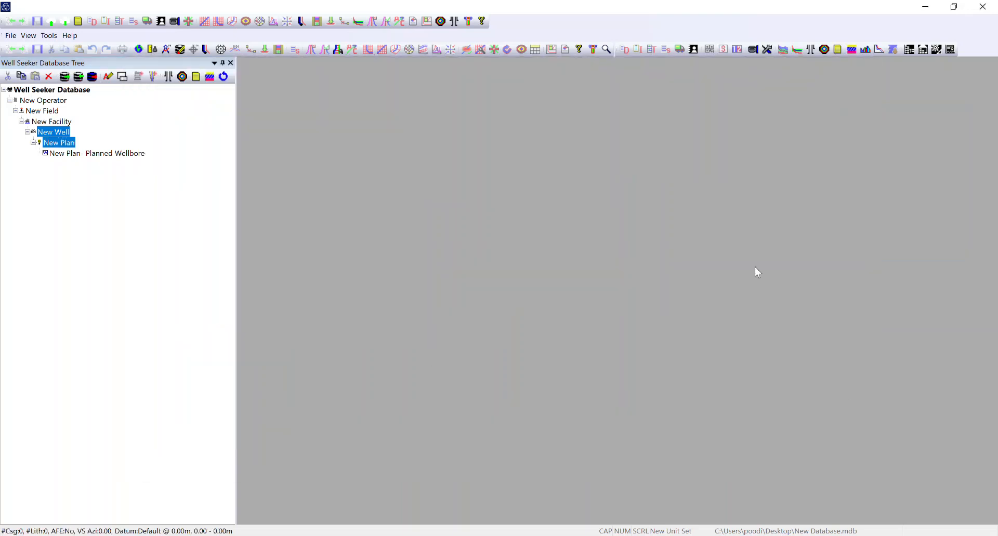
{"action": "mouse_move", "coordinate": [96, 154]}
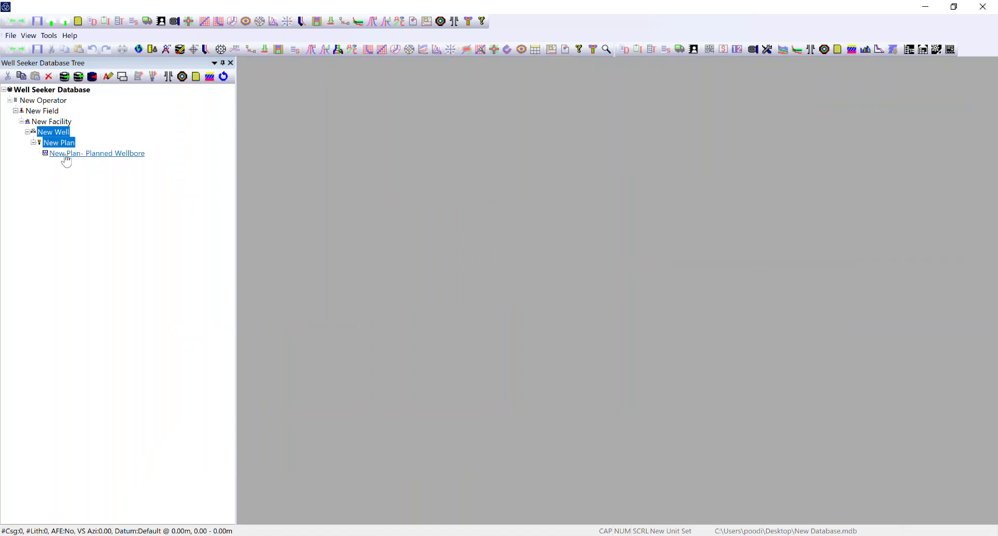
{"action": "double_click", "coordinate": [96, 154]}
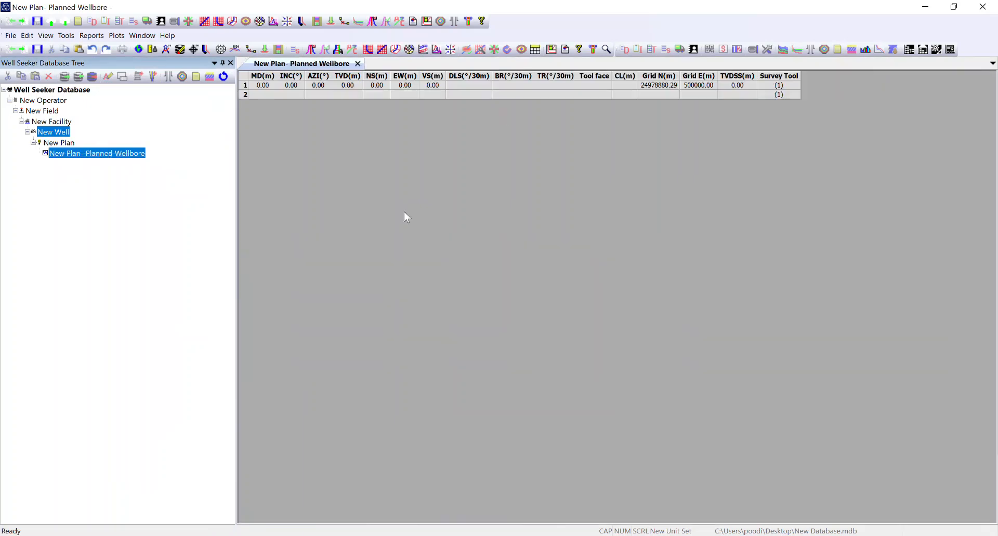
{"action": "mouse_move", "coordinate": [379, 105]}
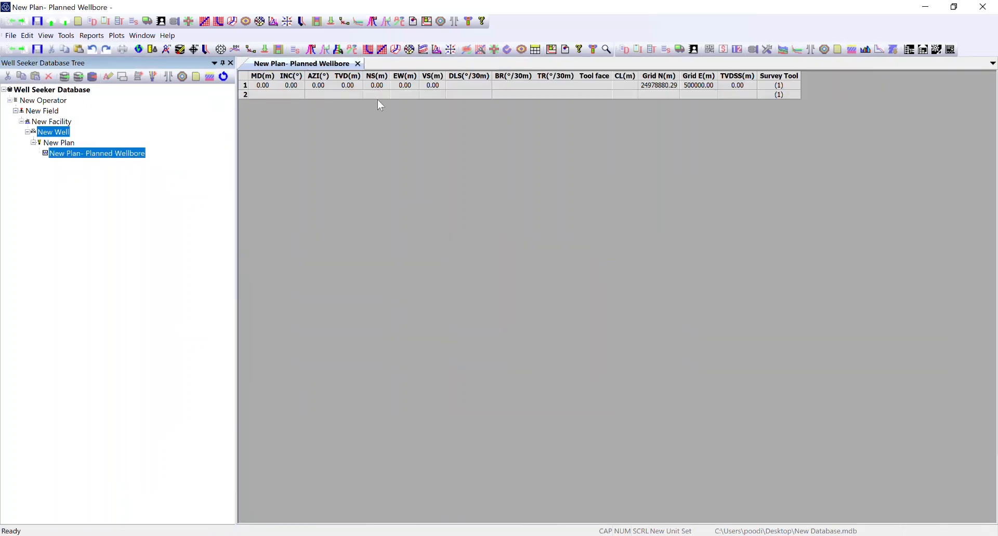
{"action": "mouse_move", "coordinate": [249, 130]}
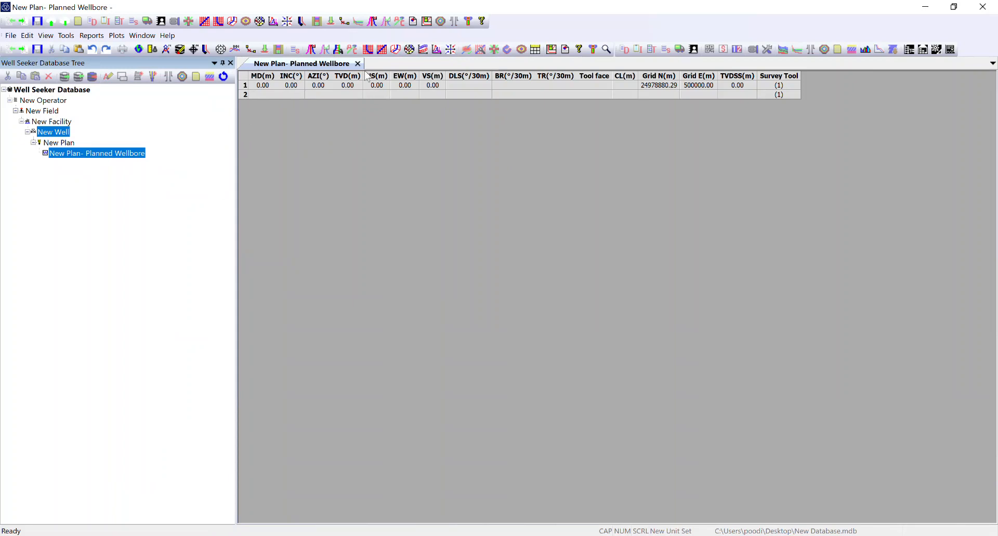
{"action": "mouse_move", "coordinate": [358, 63]}
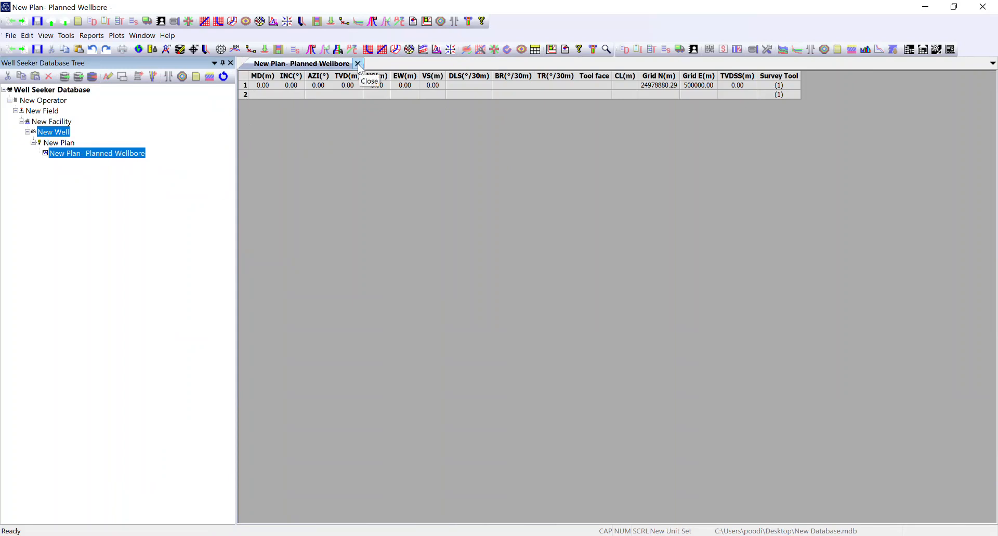
{"action": "left_click", "coordinate": [357, 63]}
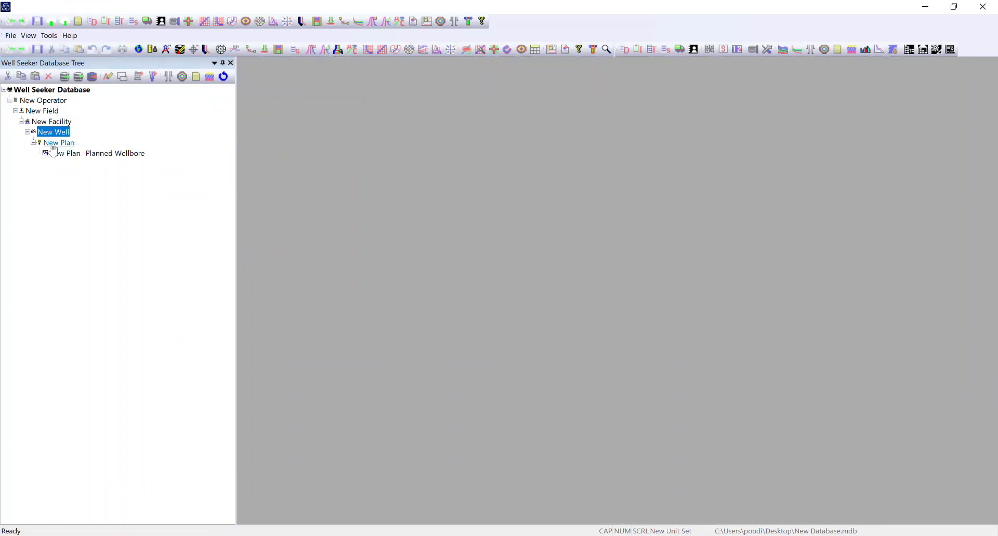
{"action": "double_click", "coordinate": [59, 142]}
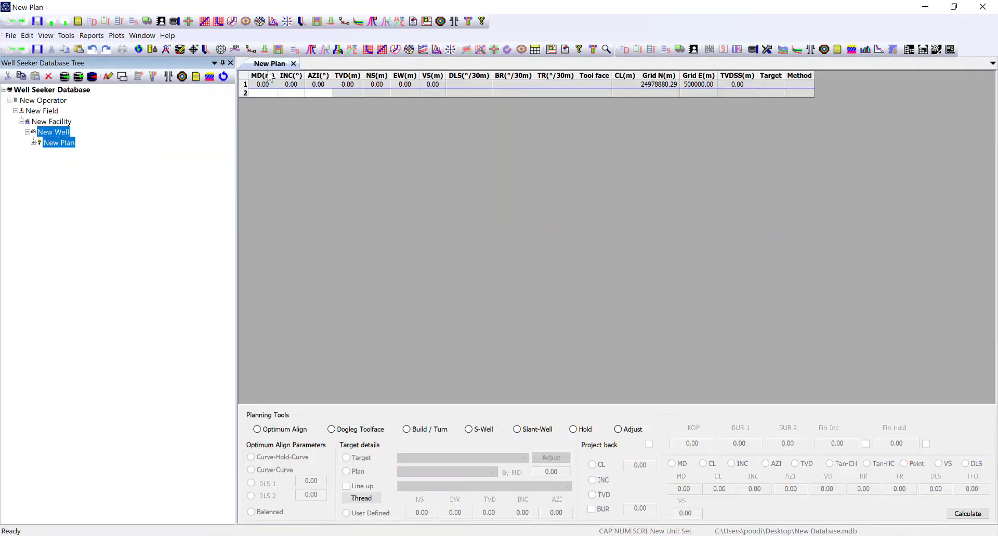
{"action": "mouse_move", "coordinate": [478, 442]}
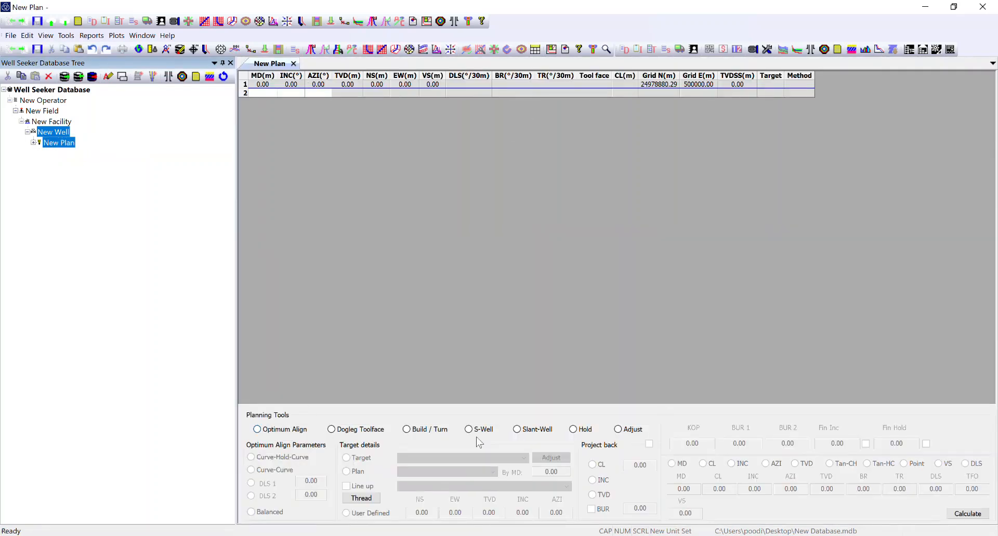
{"action": "mouse_move", "coordinate": [359, 329]}
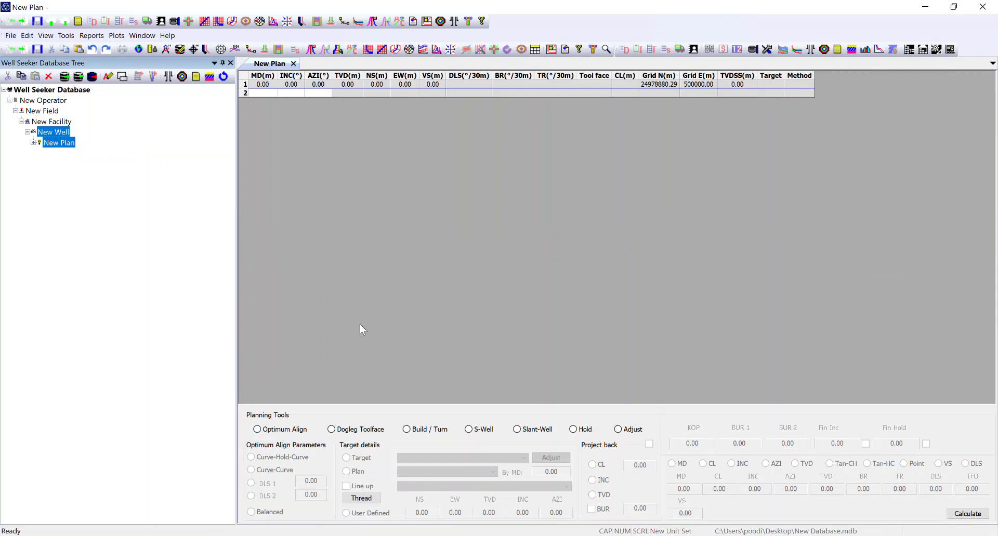
{"action": "mouse_move", "coordinate": [292, 64]}
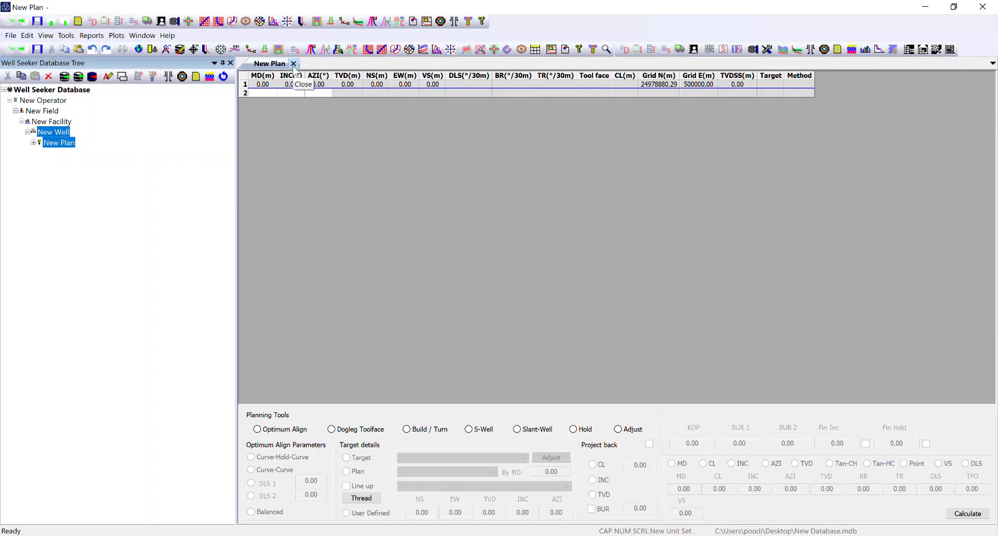
{"action": "left_click", "coordinate": [293, 63]}
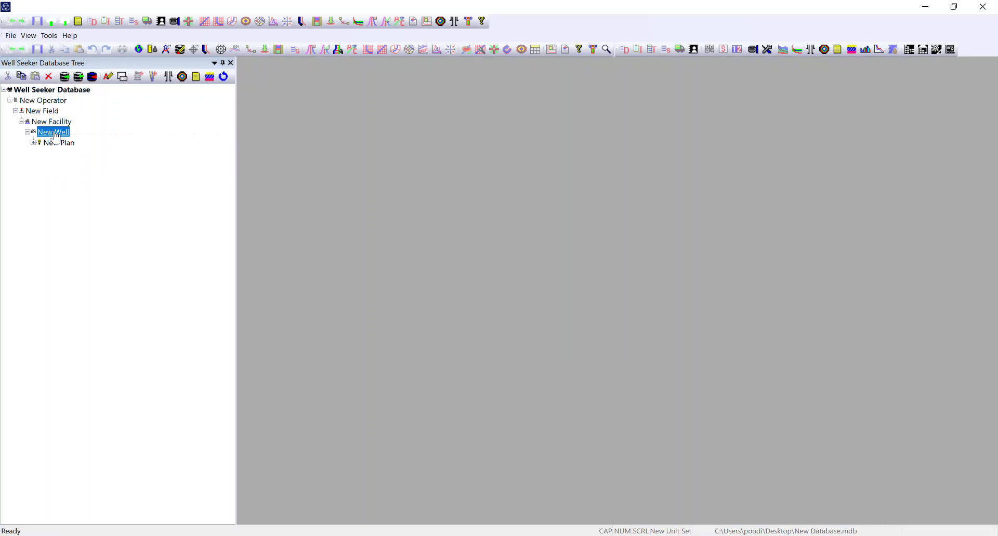
- Insert New Actual Well with its wellbore under New Well and apply its properties
{"action": "right_click", "coordinate": [53, 132]}
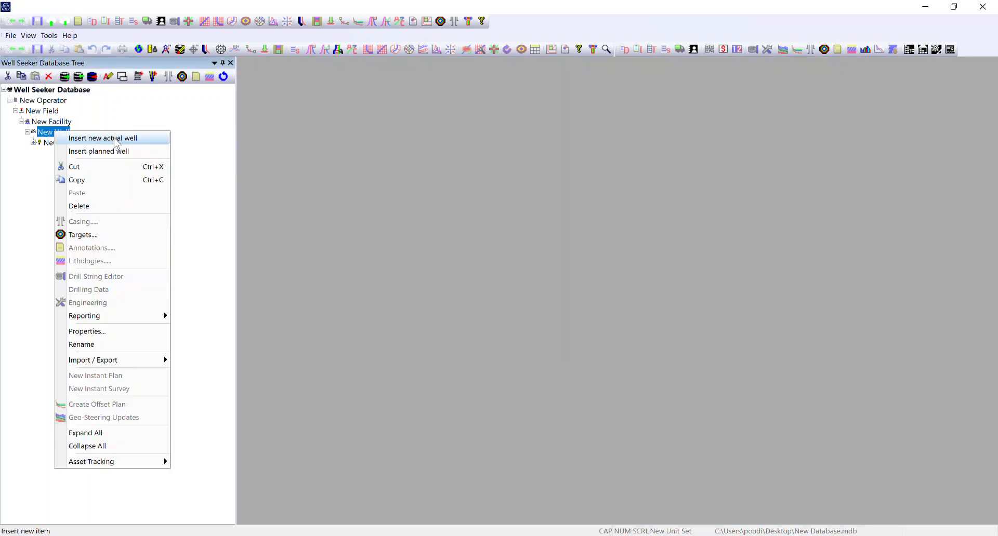
{"action": "left_click", "coordinate": [102, 137]}
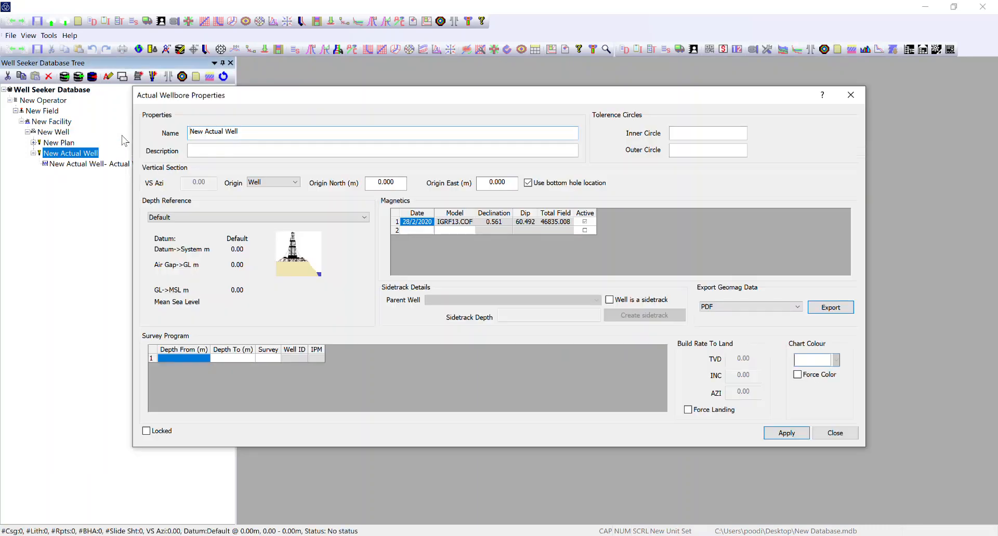
{"action": "mouse_move", "coordinate": [198, 132]}
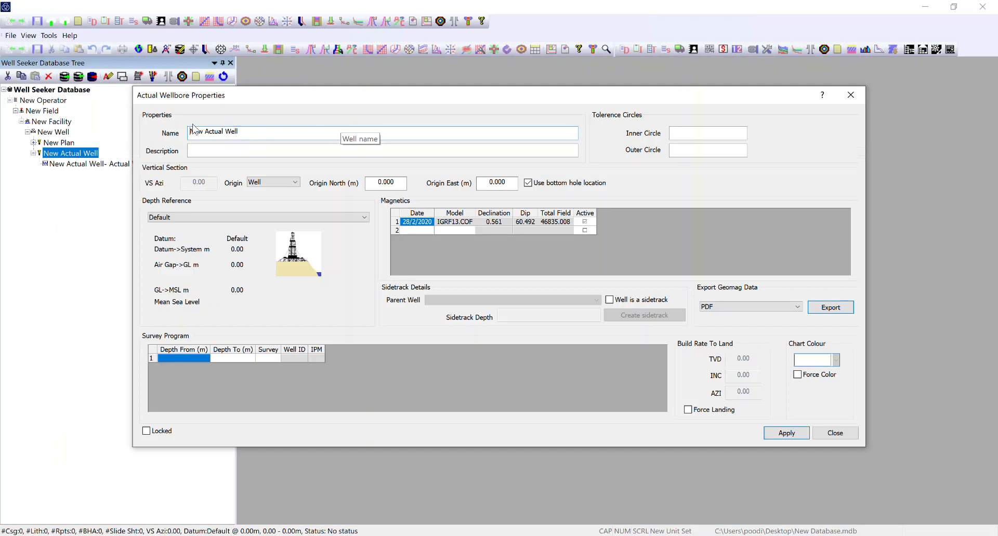
{"action": "mouse_move", "coordinate": [209, 130]}
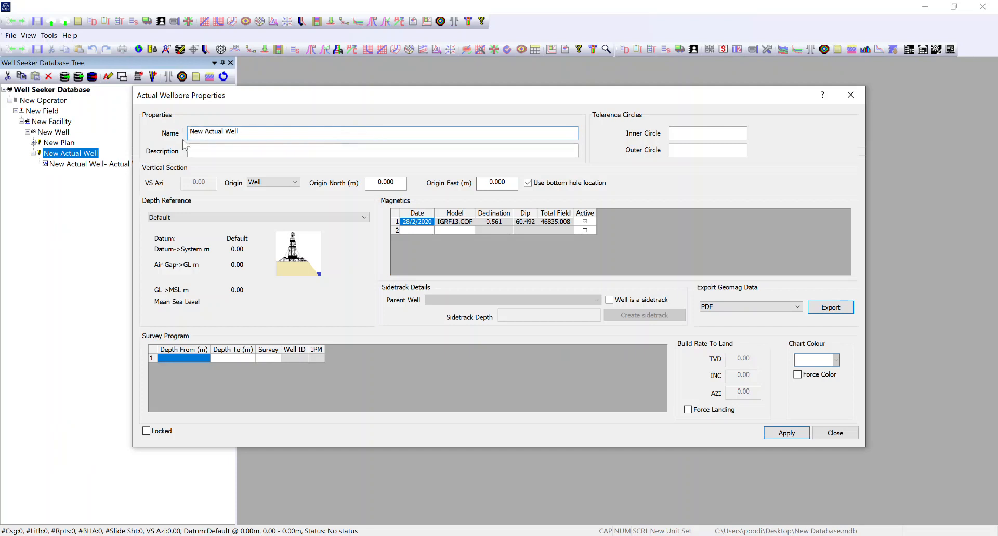
{"action": "mouse_move", "coordinate": [210, 145]}
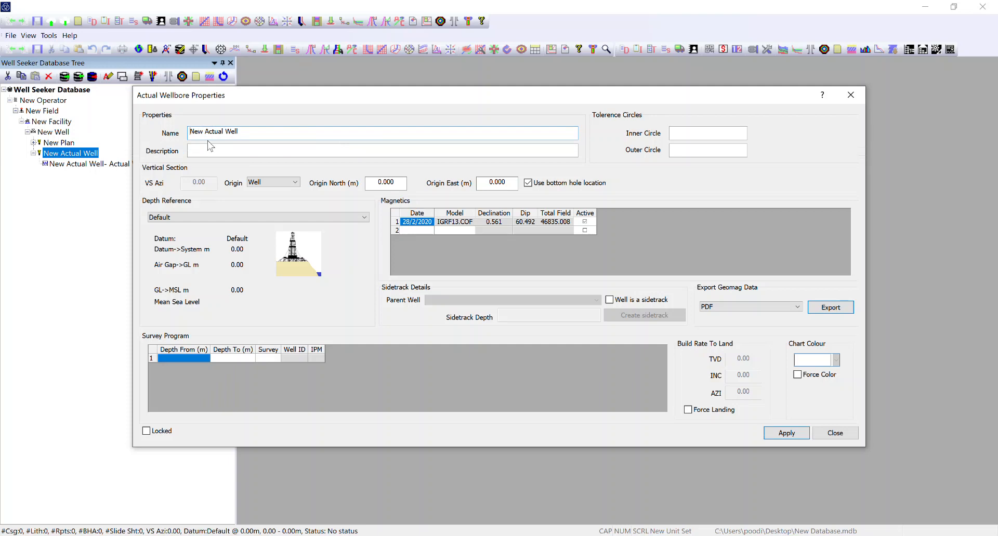
{"action": "mouse_move", "coordinate": [354, 184]}
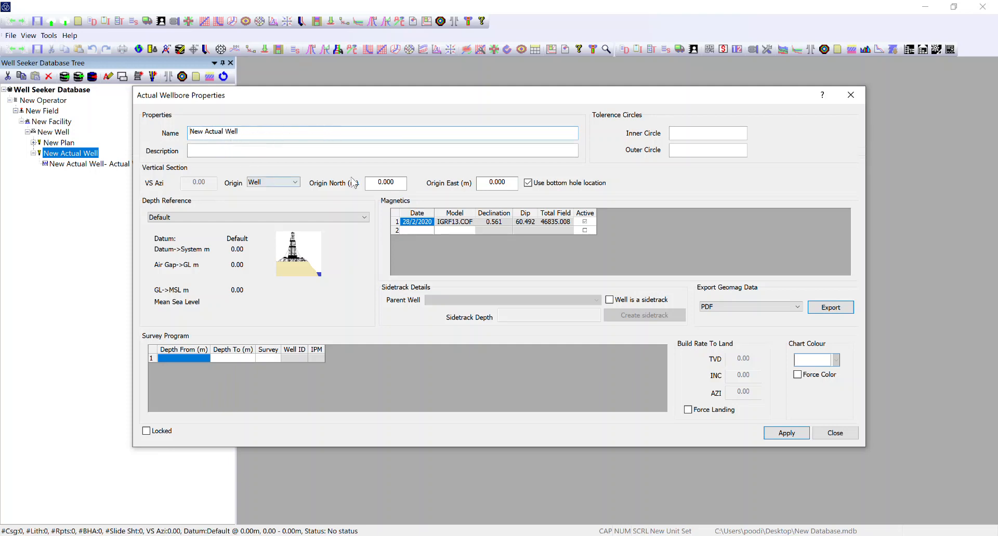
{"action": "mouse_move", "coordinate": [380, 208]}
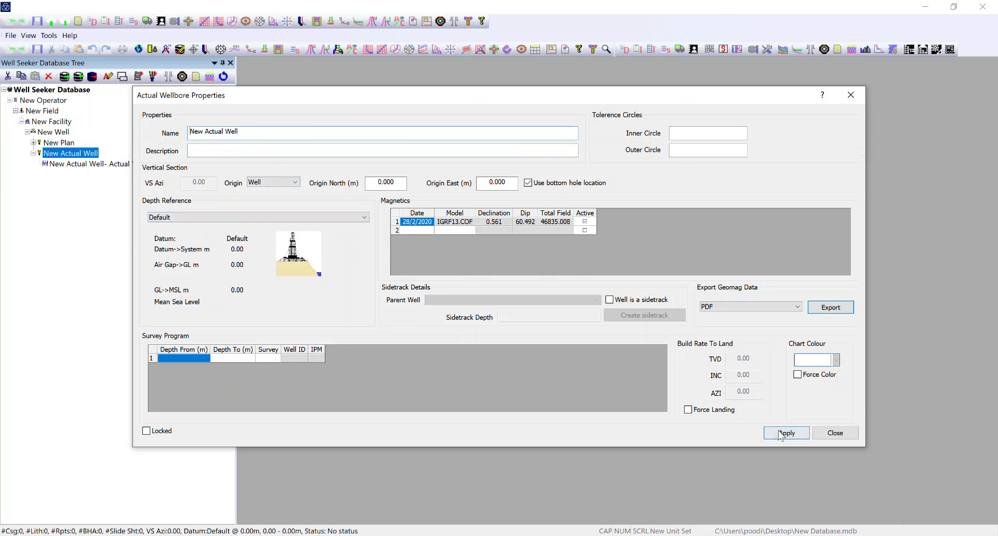
{"action": "left_click", "coordinate": [834, 433]}
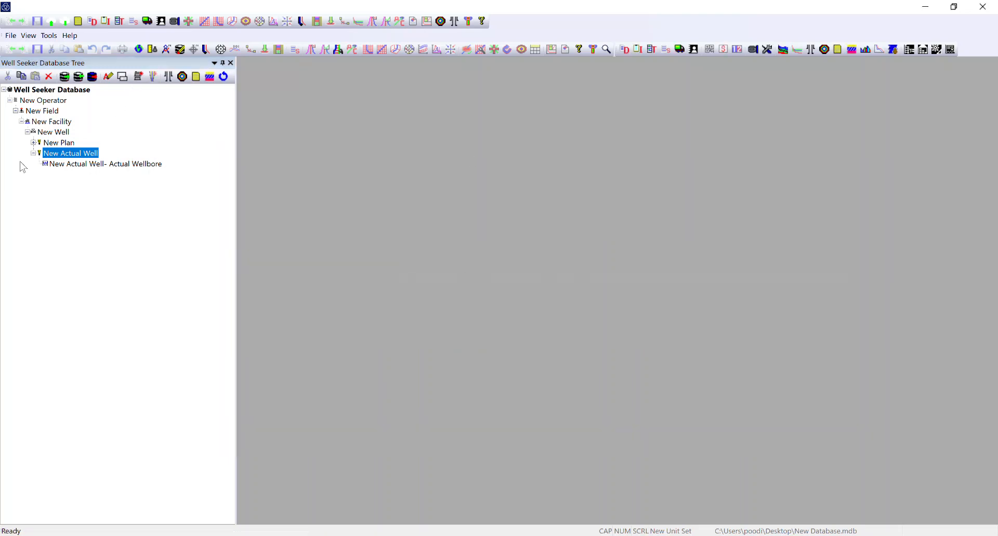
{"action": "double_click", "coordinate": [105, 164]}
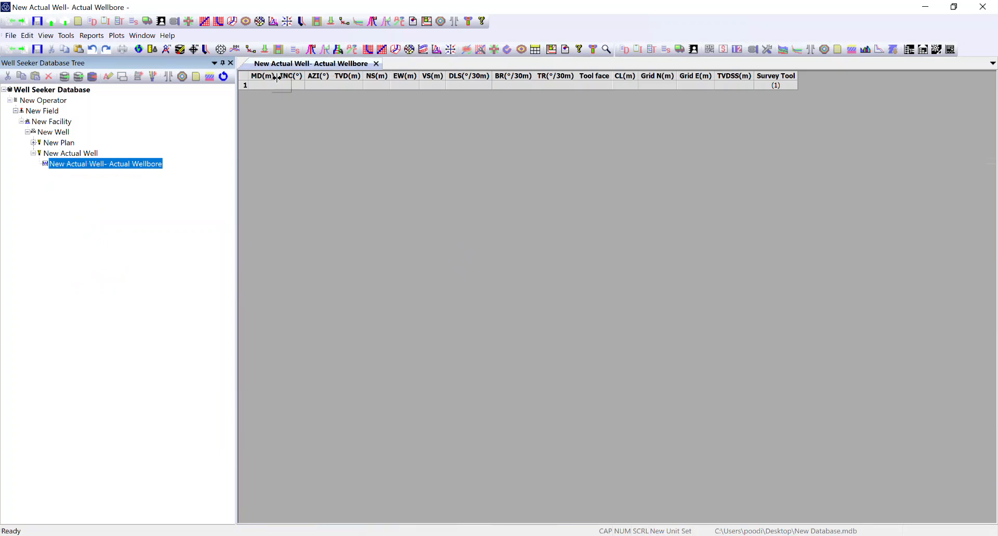
{"action": "mouse_move", "coordinate": [377, 63]}
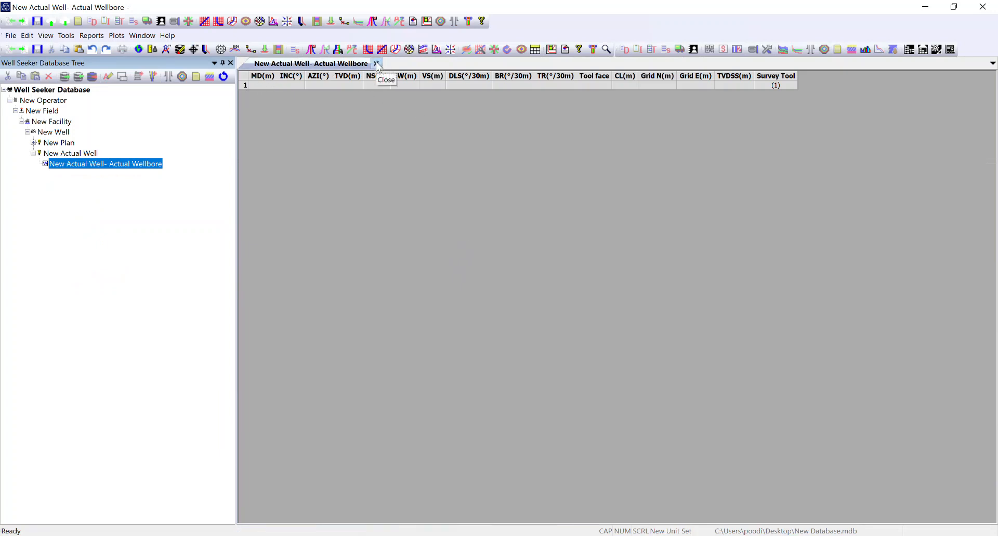
{"action": "left_click", "coordinate": [376, 63]}
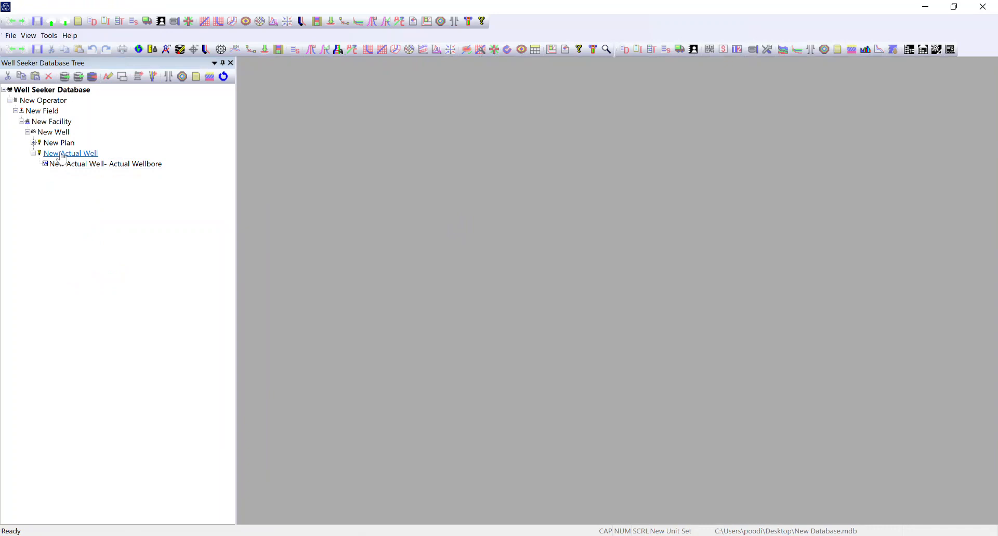
- Insert New Survey under New Actual Well with the ZERO_ERROR survey tool
{"action": "right_click", "coordinate": [70, 153]}
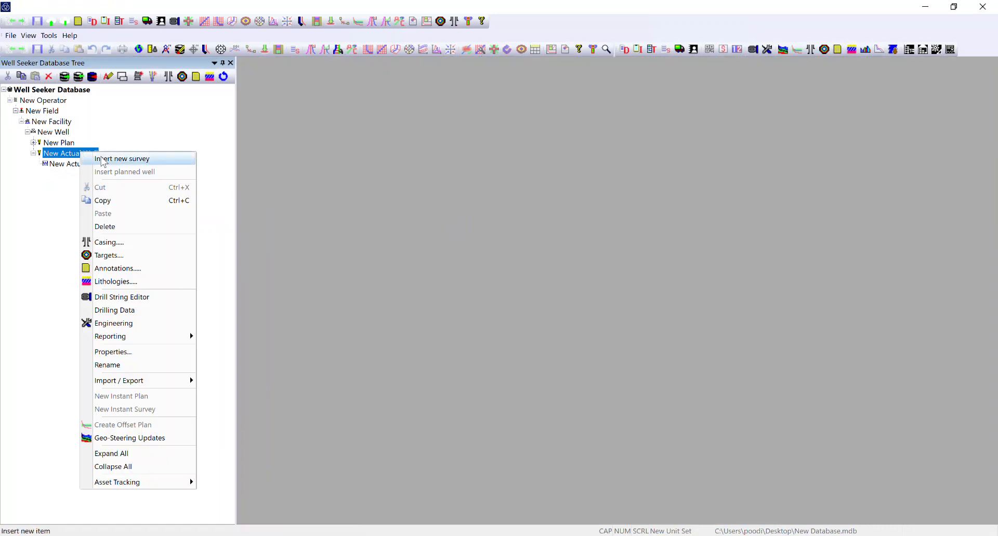
{"action": "left_click", "coordinate": [121, 159]}
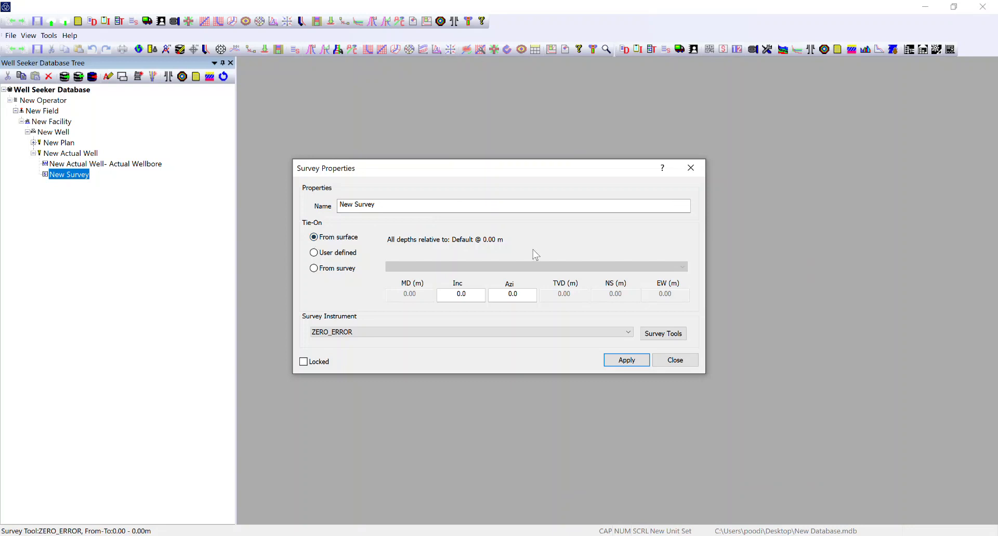
{"action": "mouse_move", "coordinate": [627, 331]}
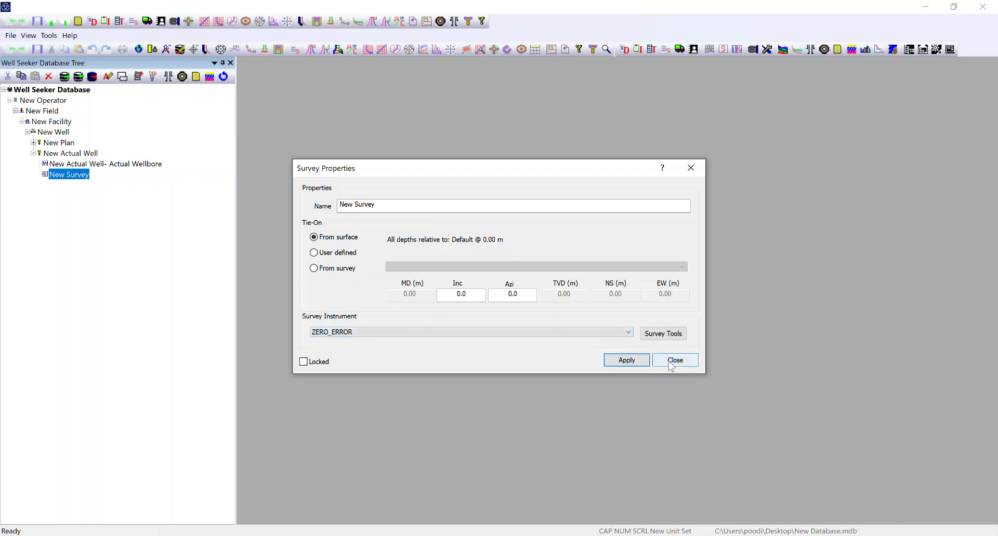
{"action": "left_click", "coordinate": [674, 360]}
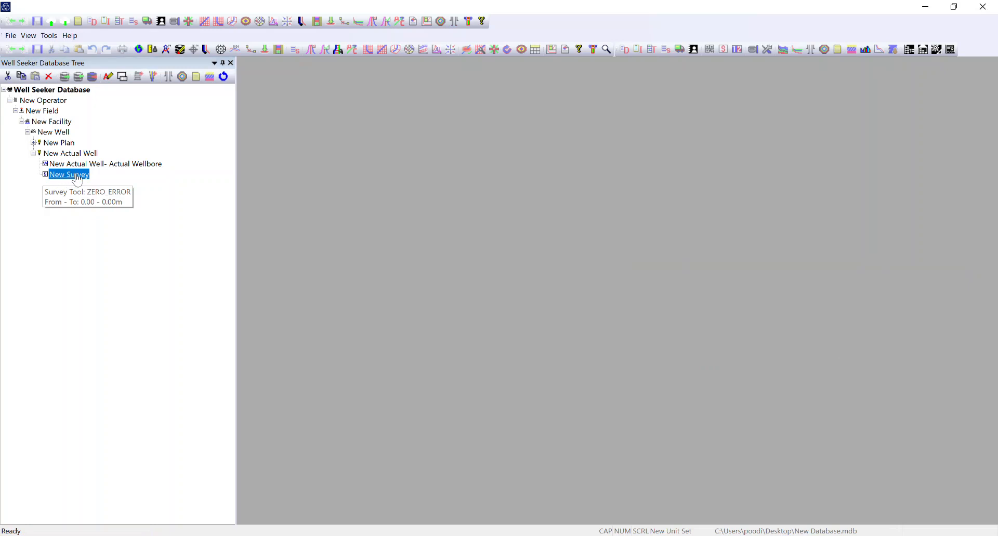
{"action": "double_click", "coordinate": [68, 174]}
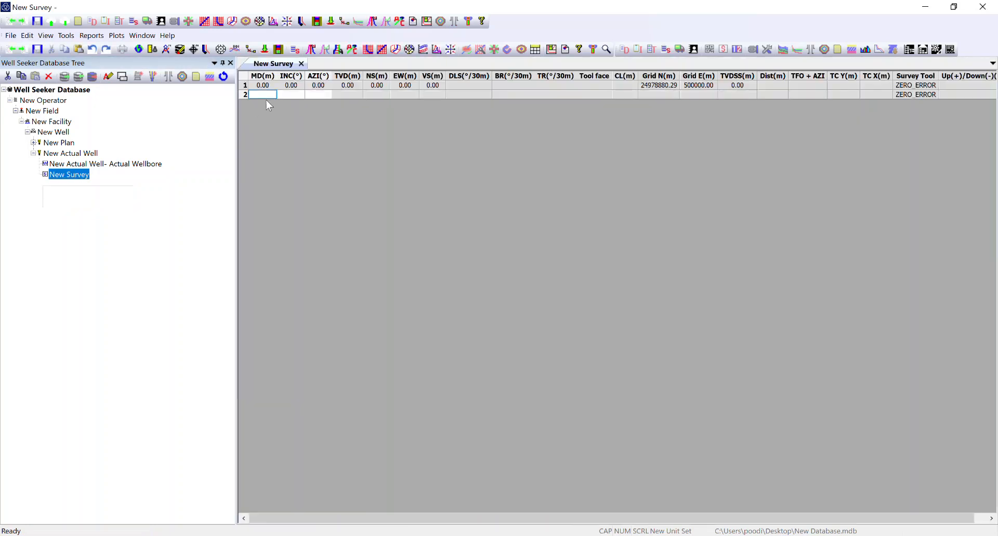
{"action": "mouse_move", "coordinate": [291, 212]}
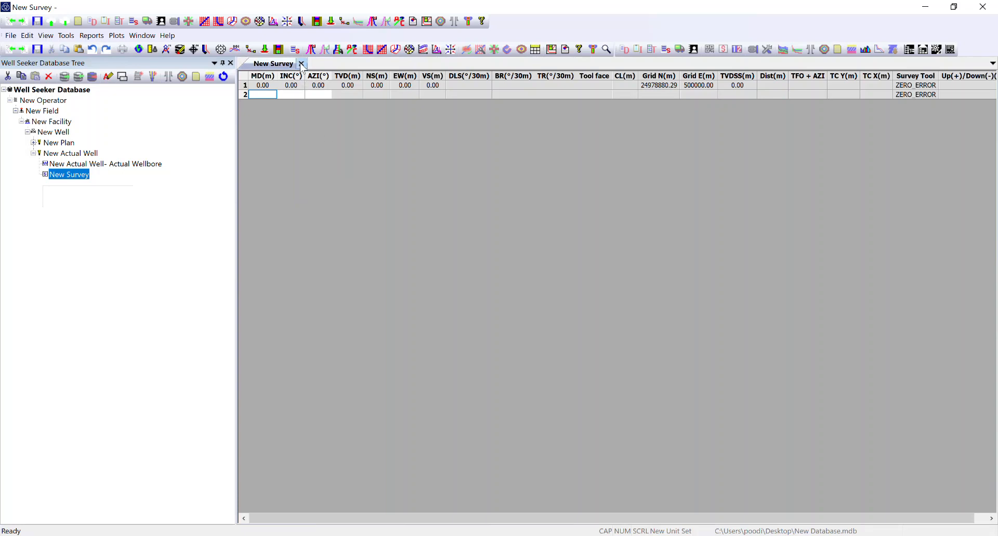
{"action": "left_click", "coordinate": [301, 63]}
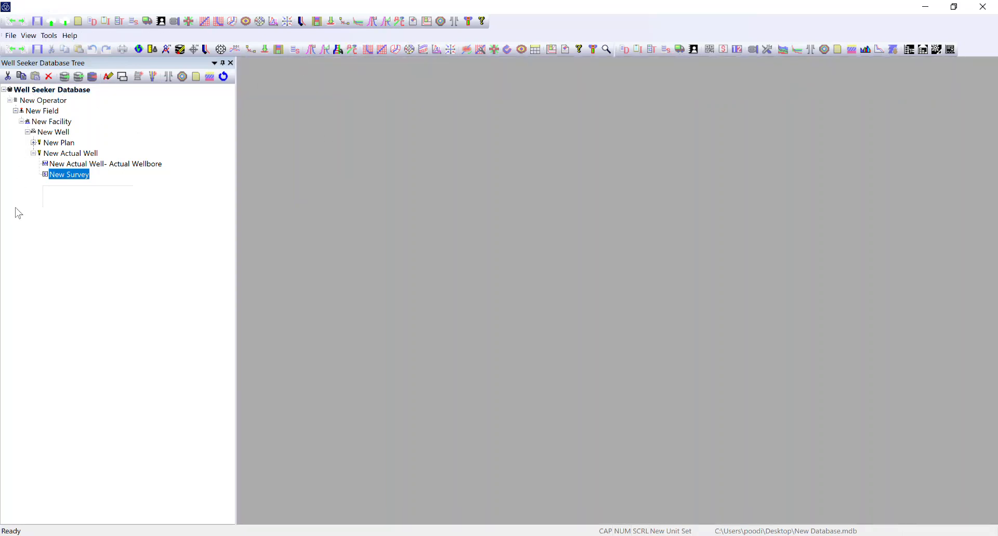
{"action": "mouse_move", "coordinate": [15, 155]}
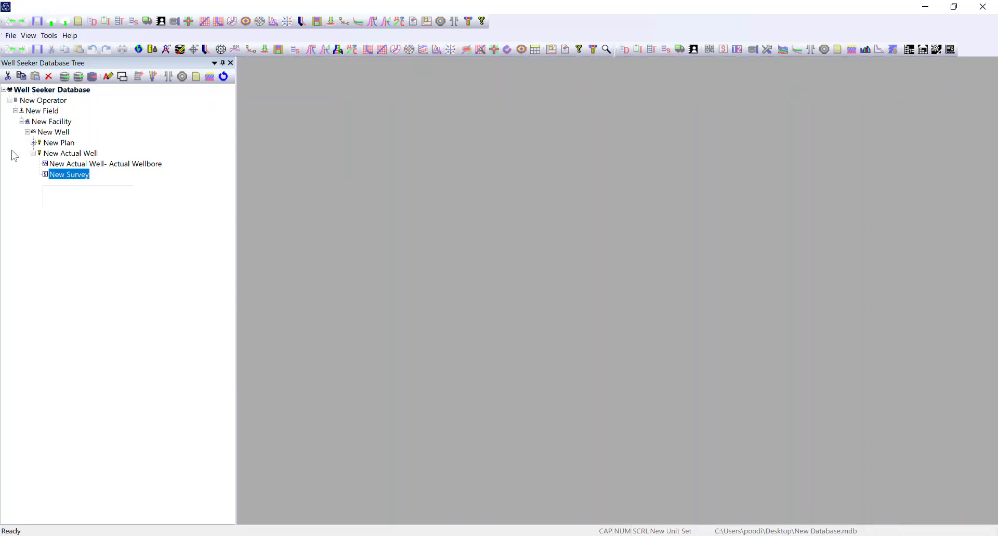